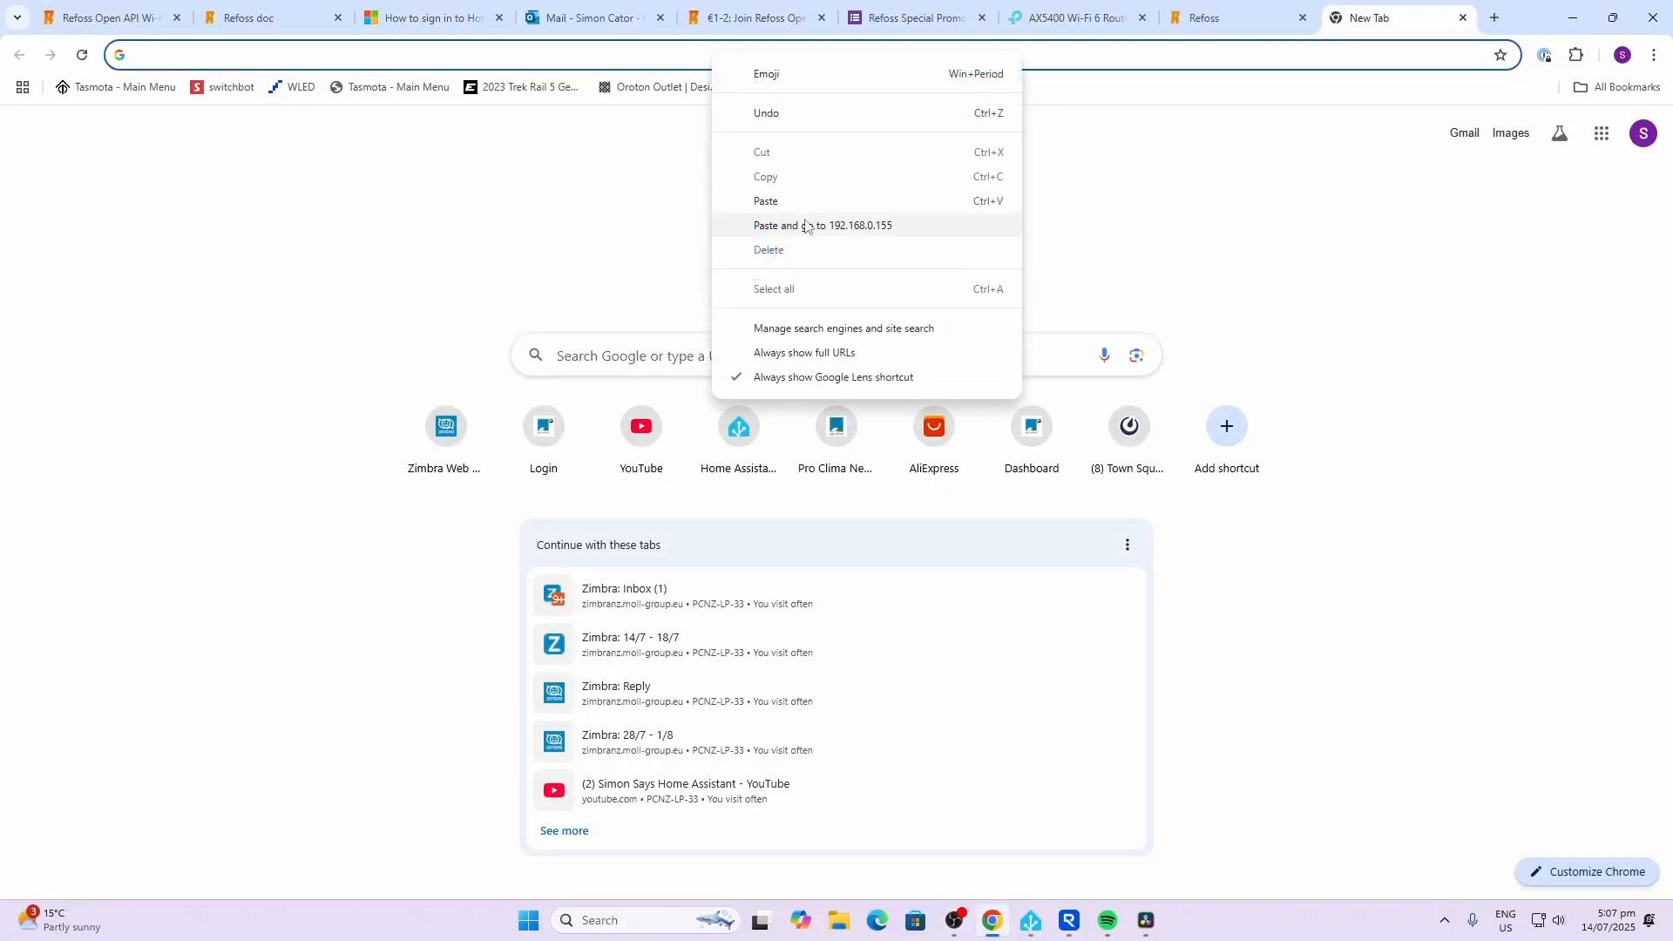
- Open the r11 relay web UI at 192.168.0.155 and review its Input and Output readings
click(822, 224)
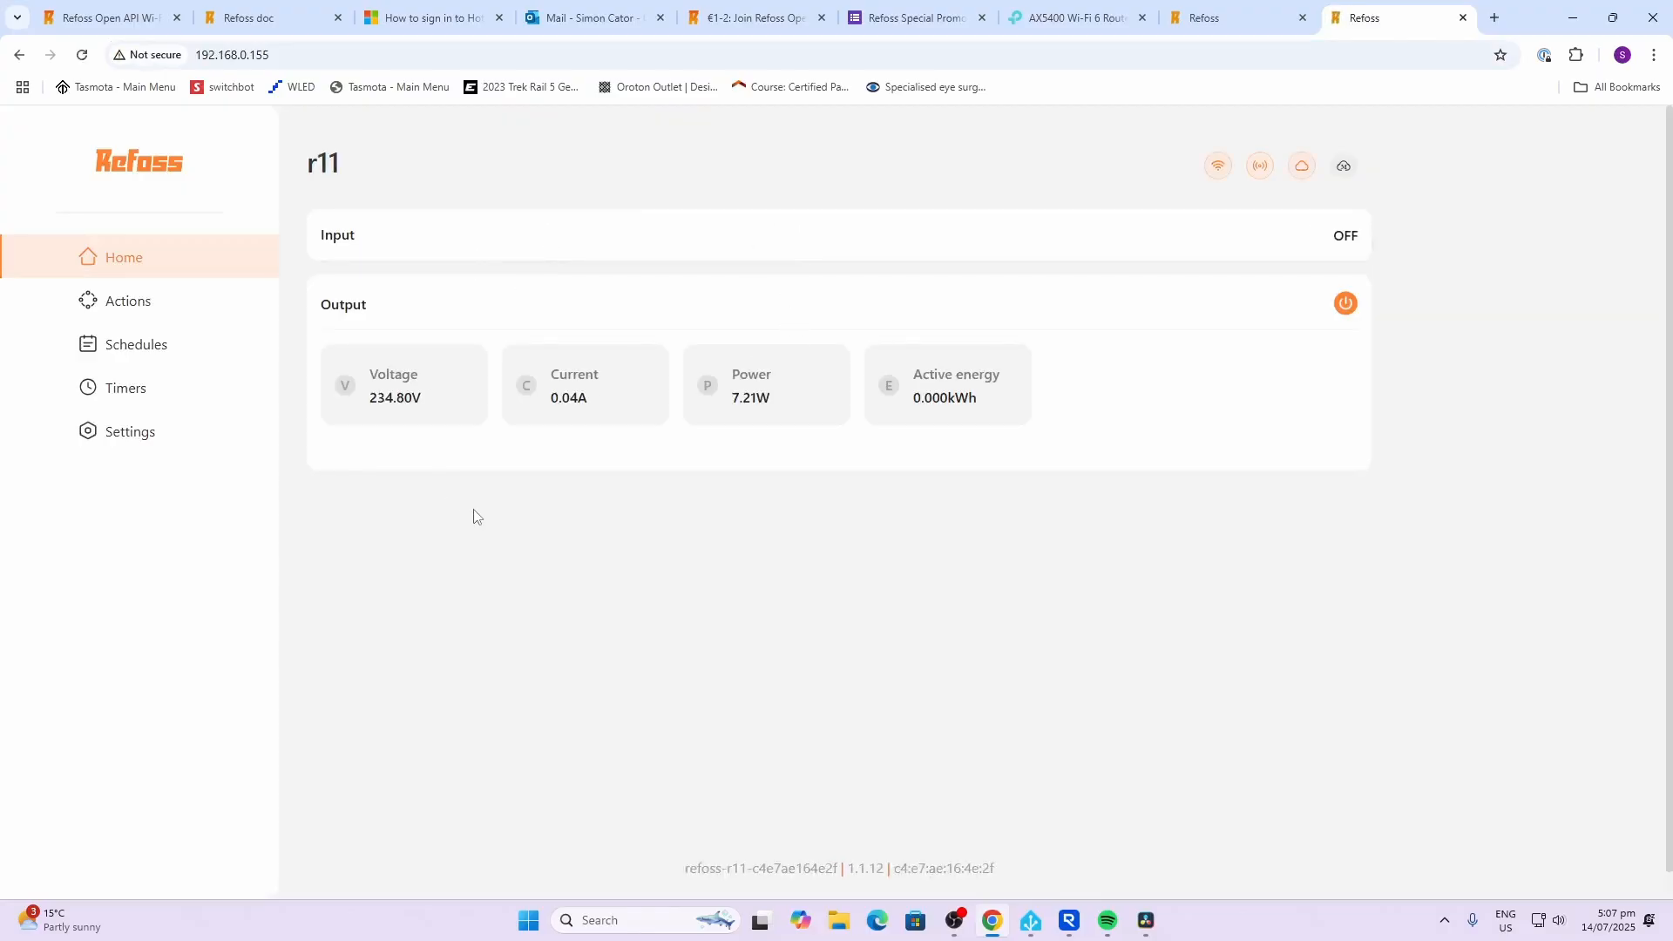
mouse_move(382, 482)
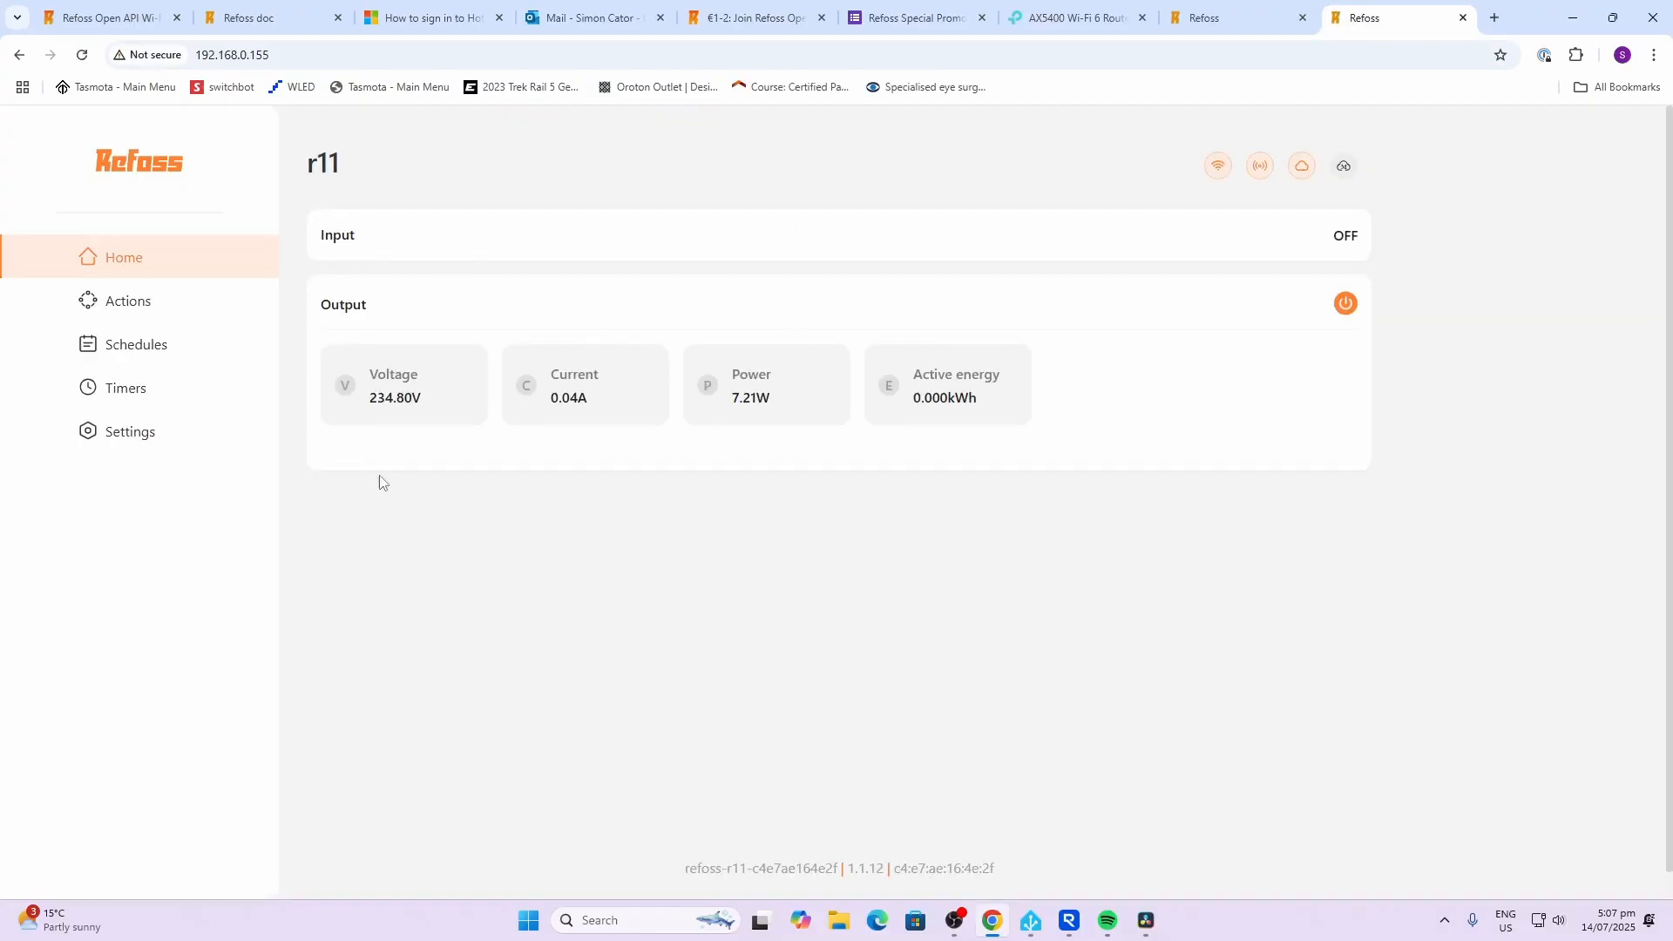
mouse_move(385, 405)
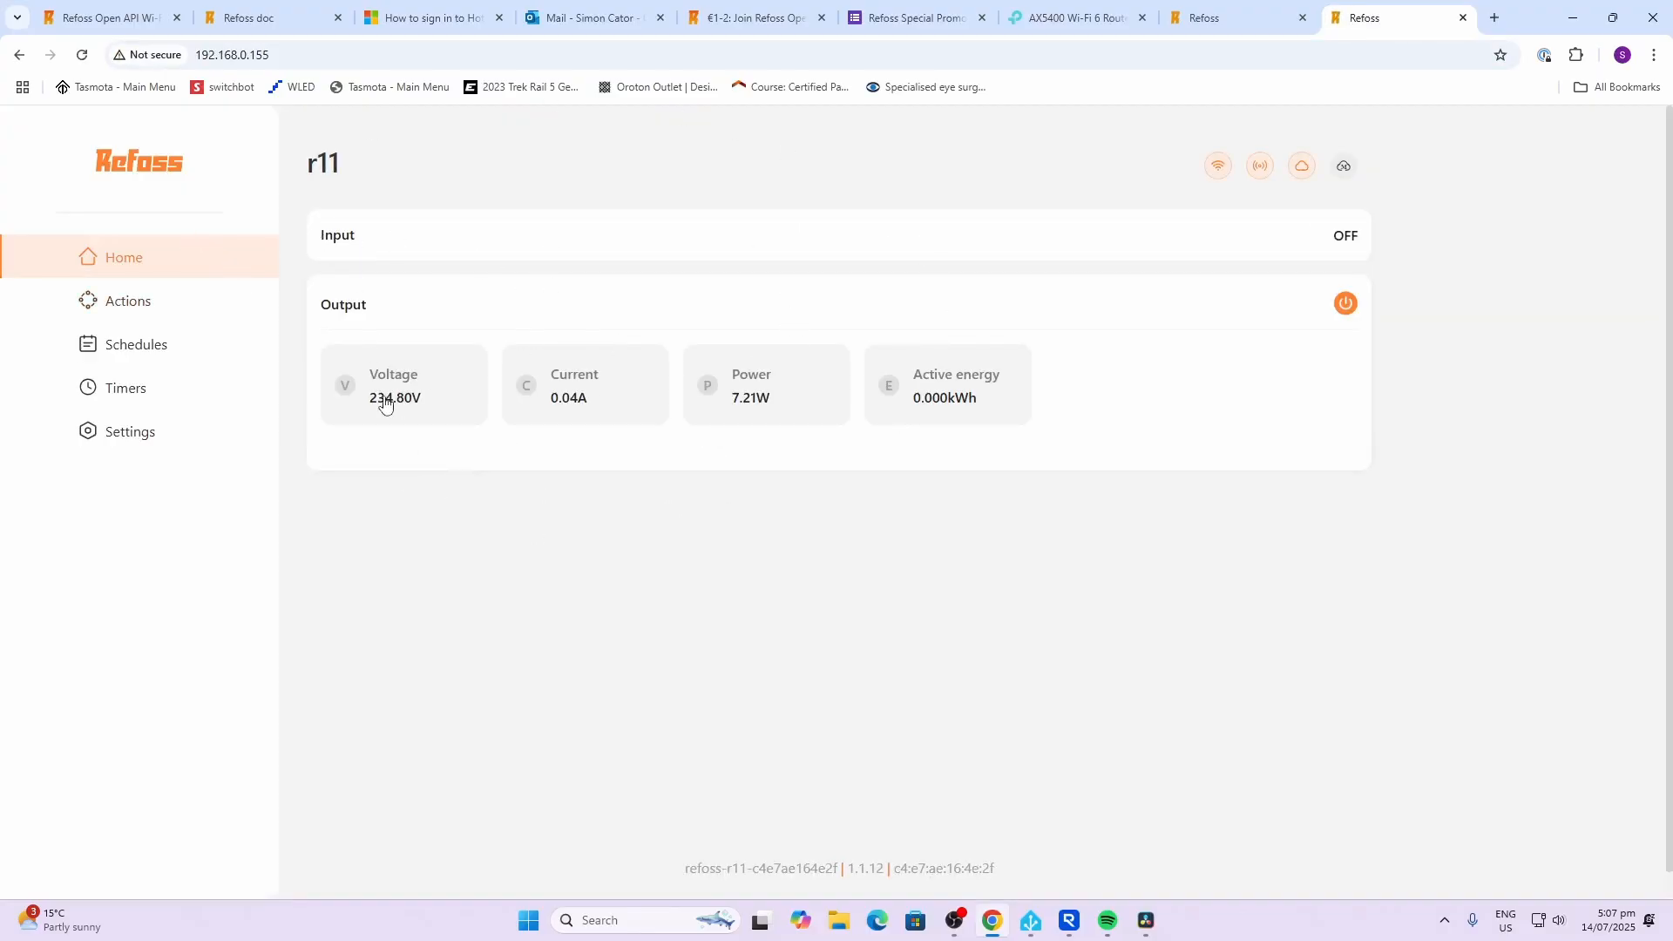
mouse_move(386, 409)
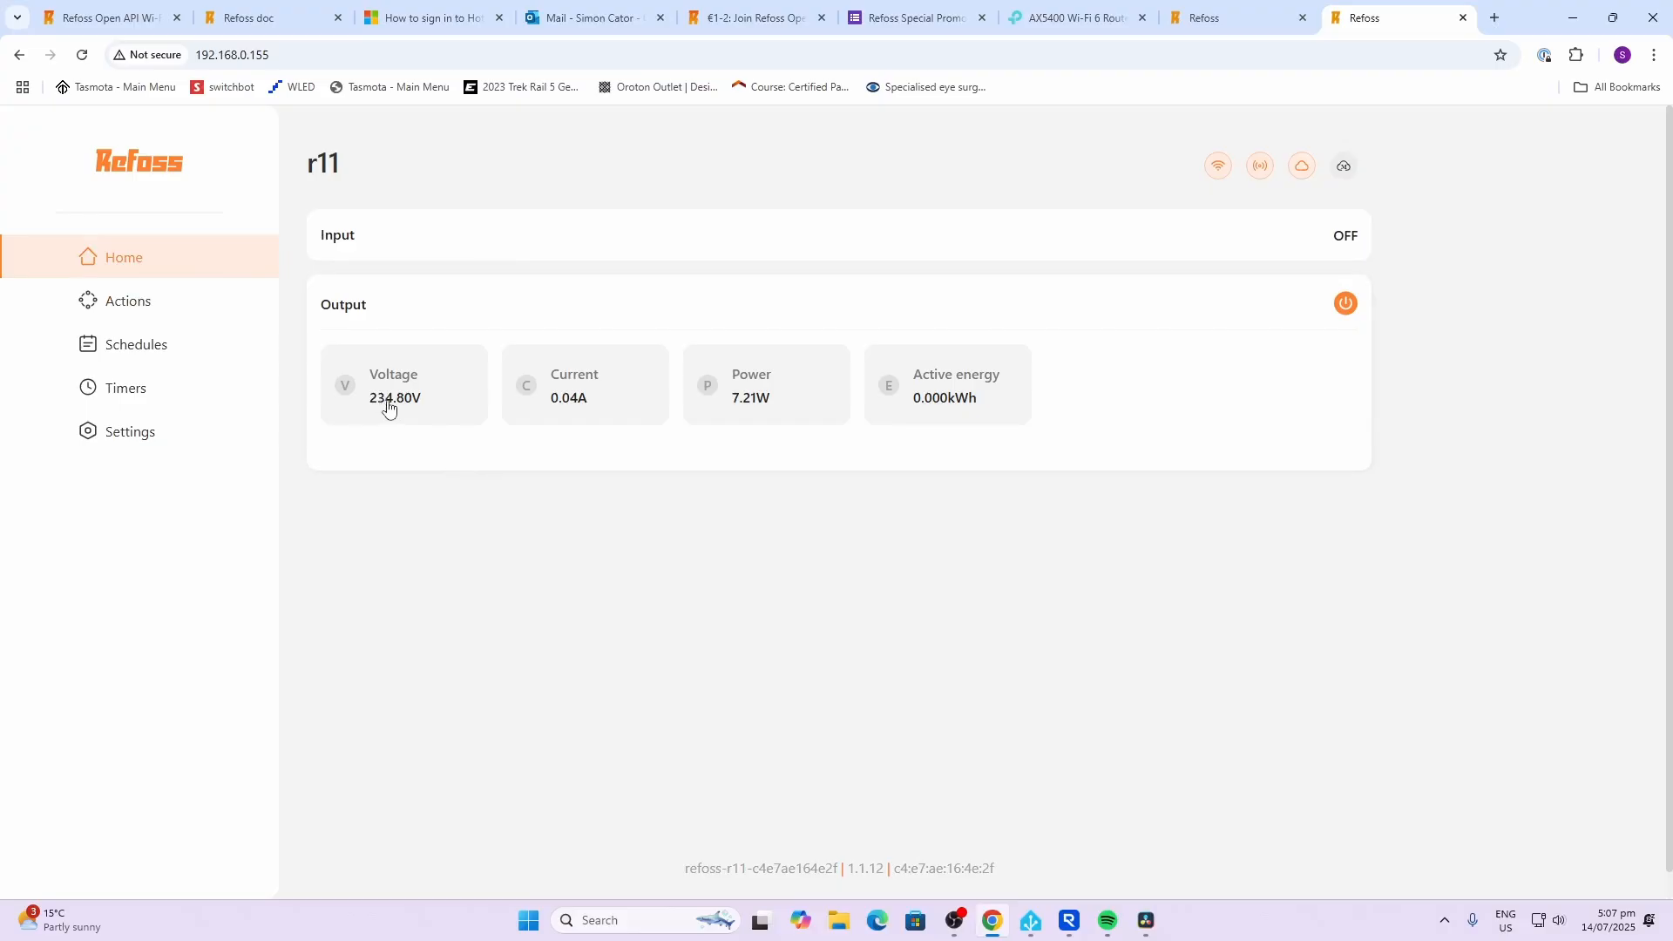
mouse_move(576, 405)
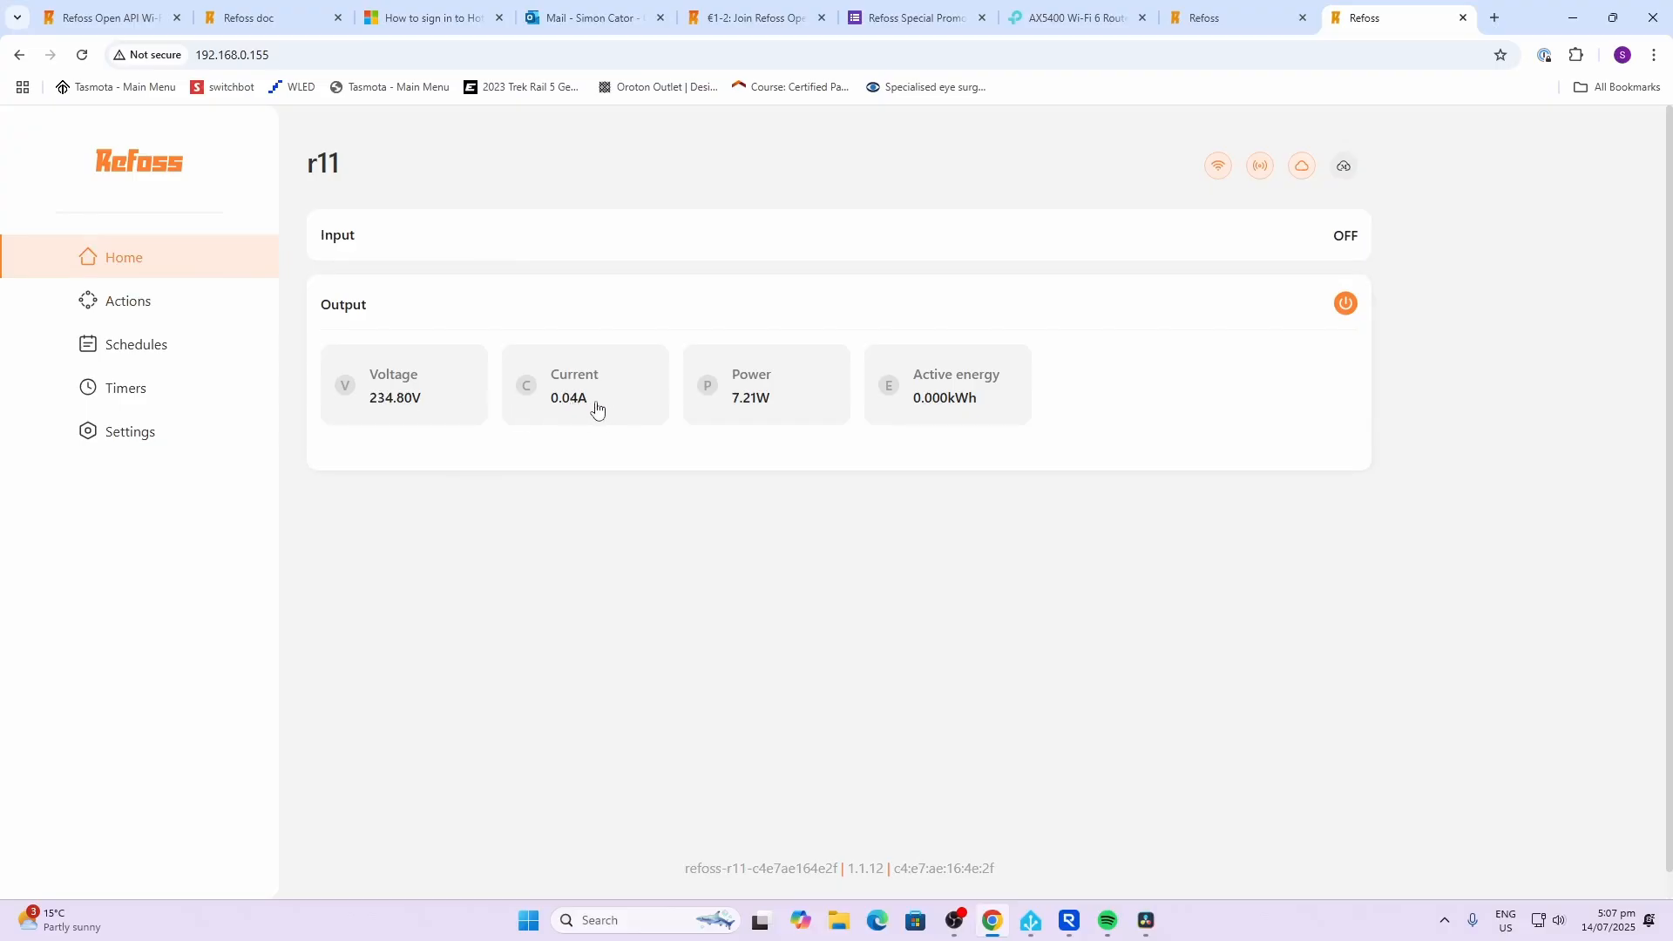
mouse_move(733, 409)
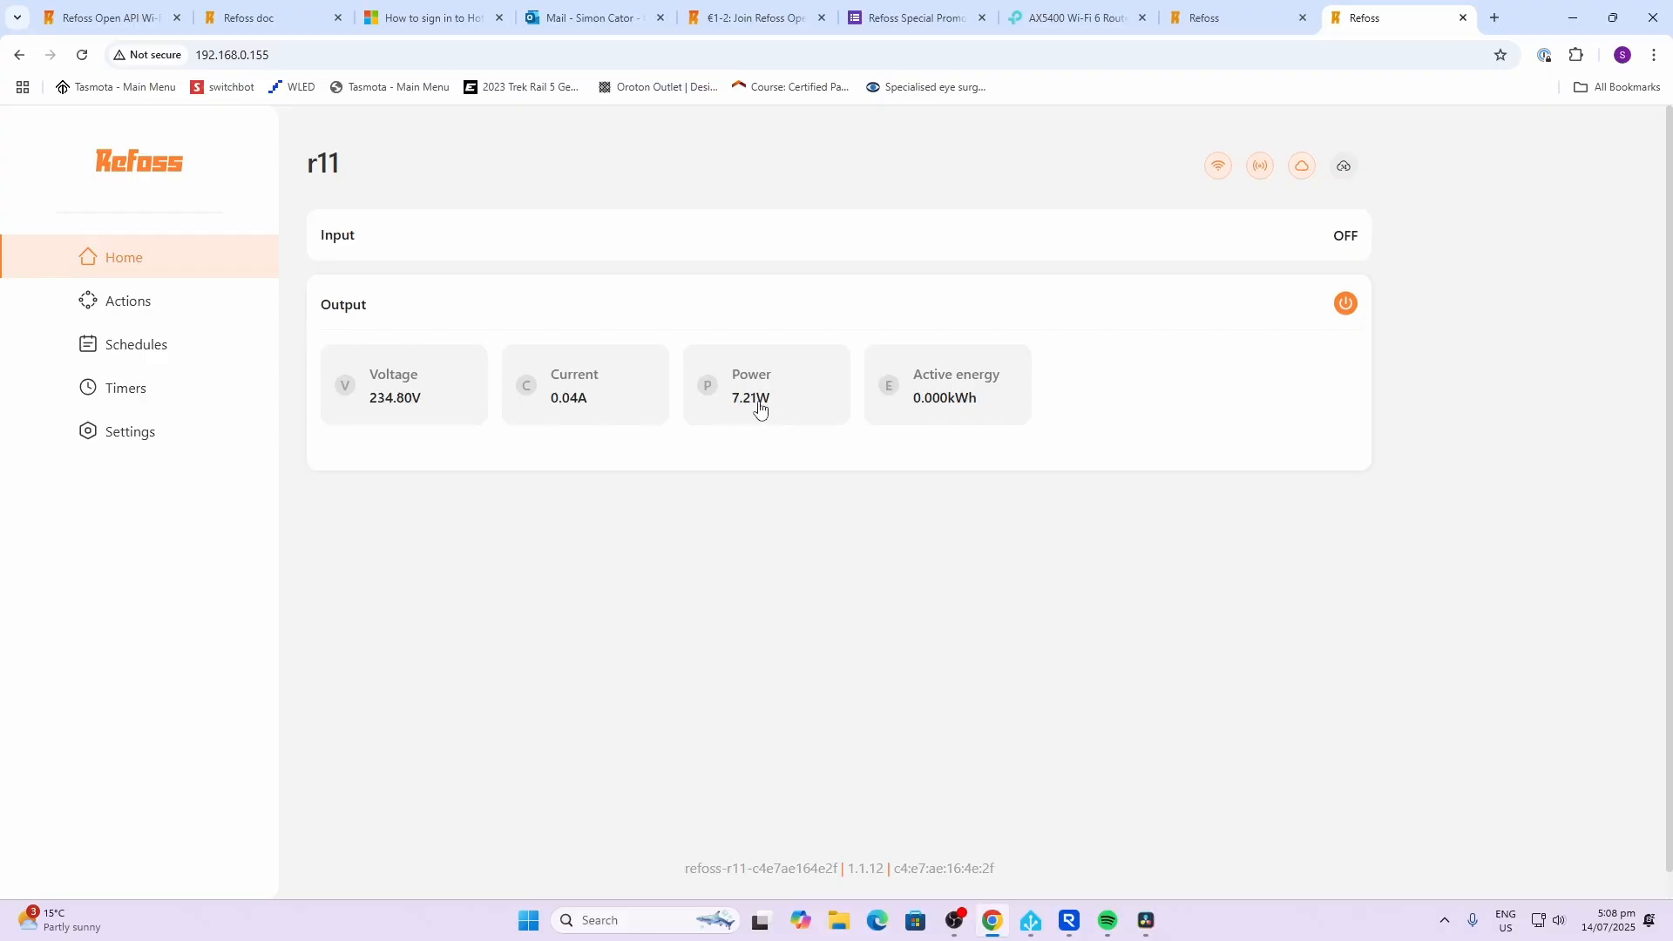
mouse_move(752, 408)
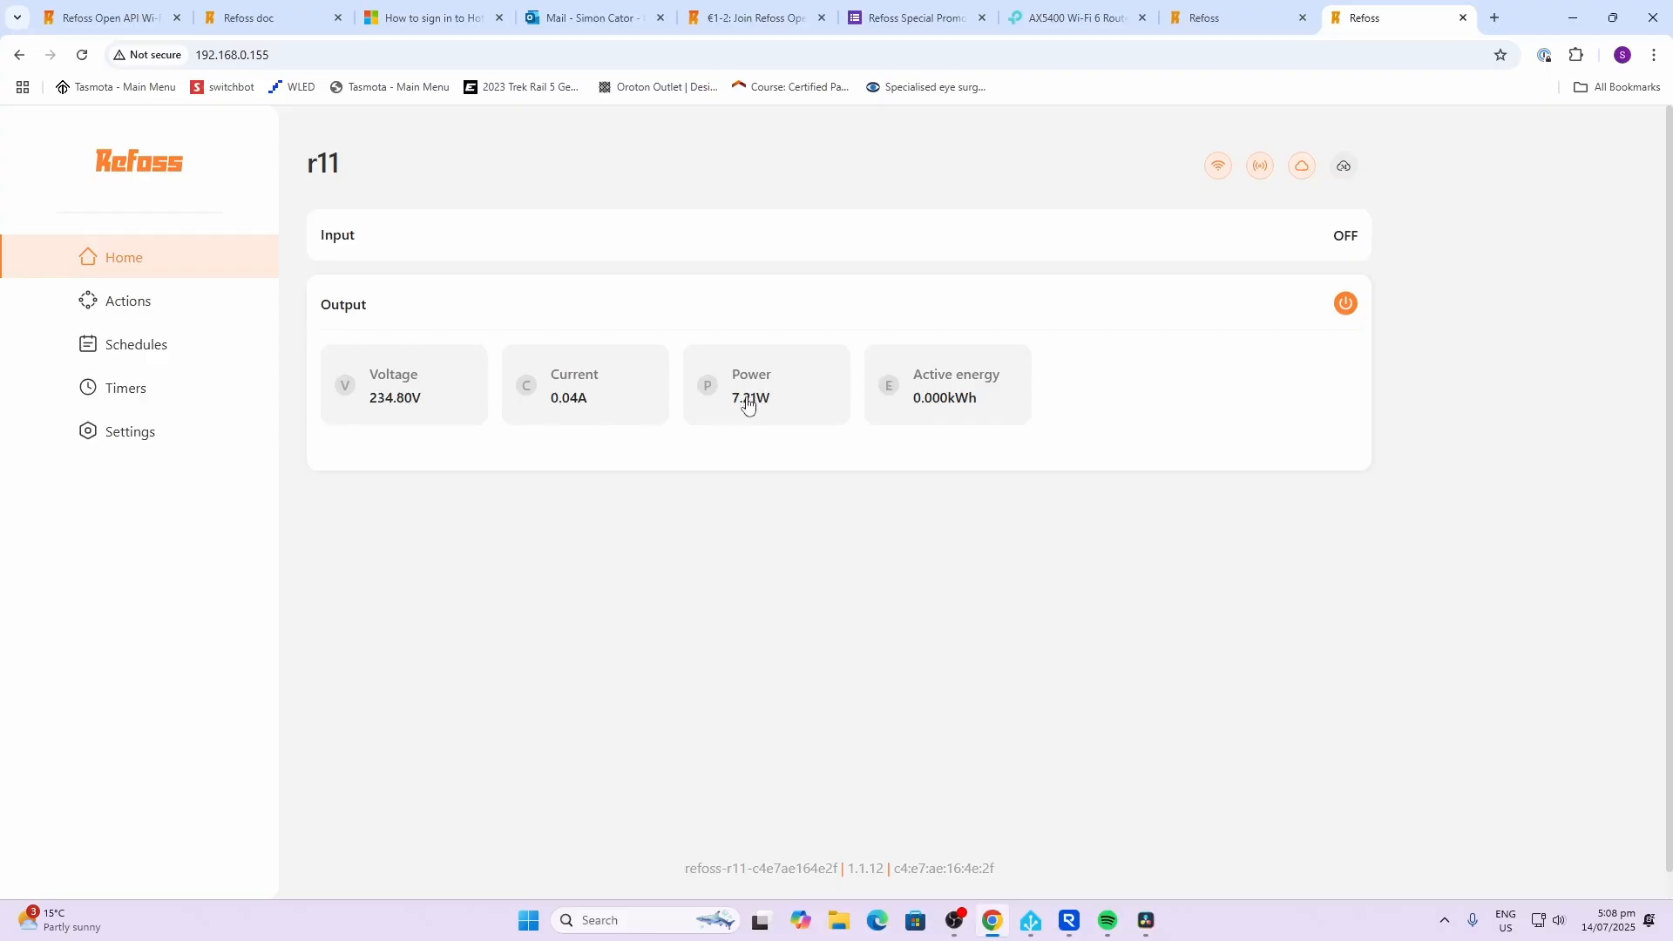
mouse_move(1204, 318)
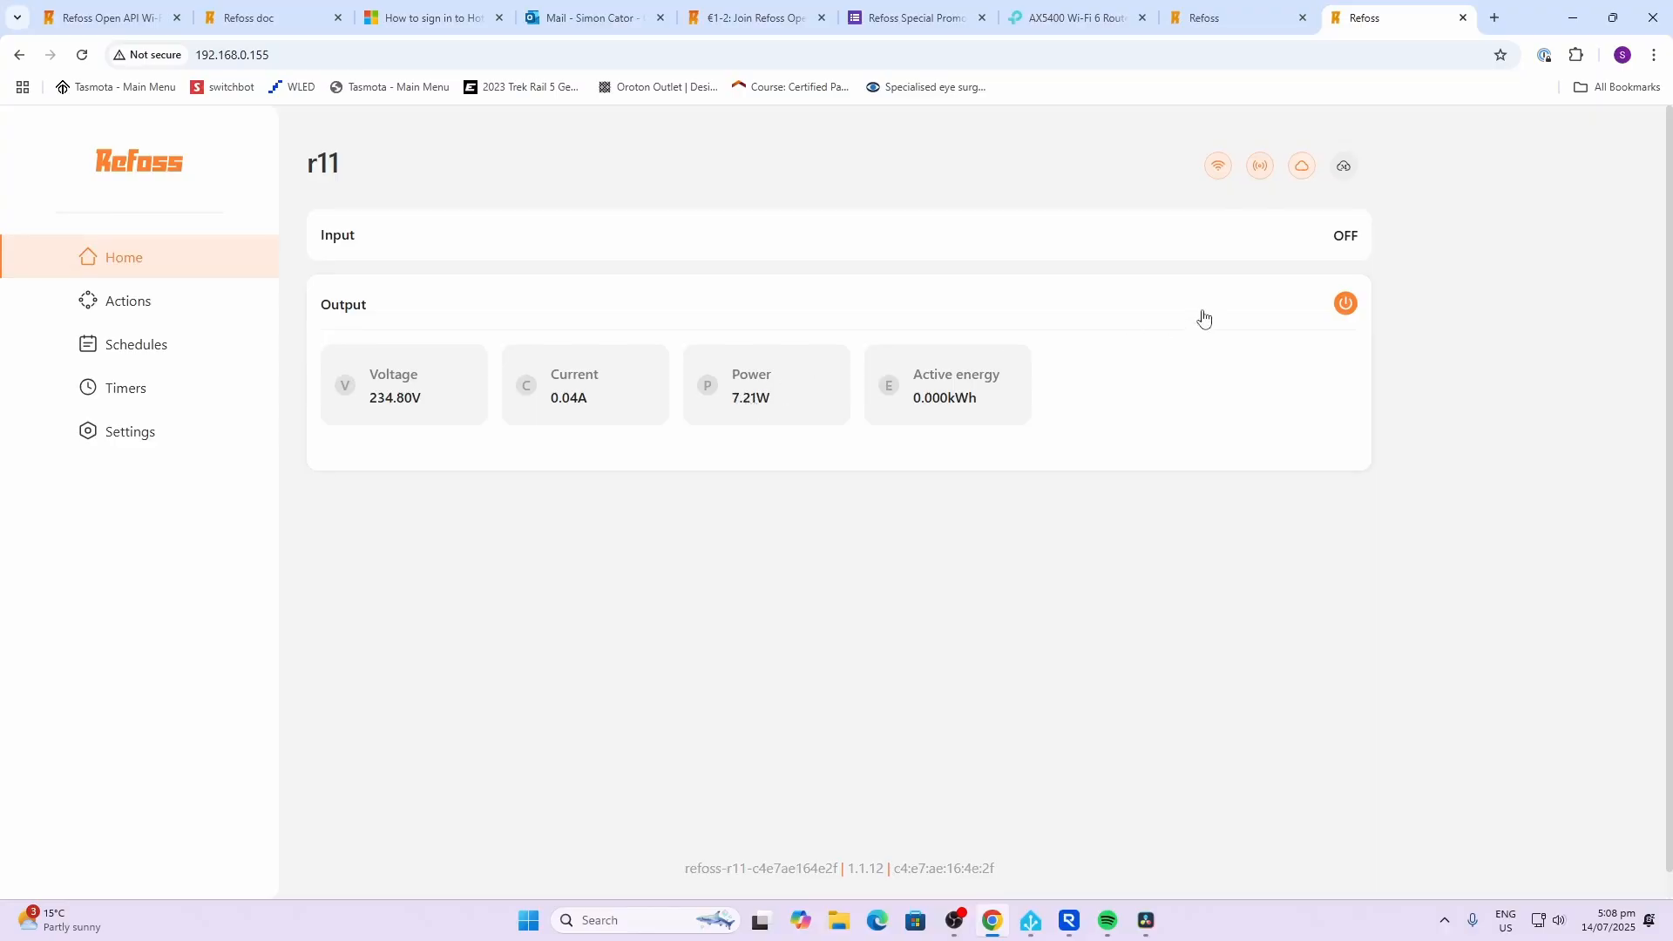
click(1344, 303)
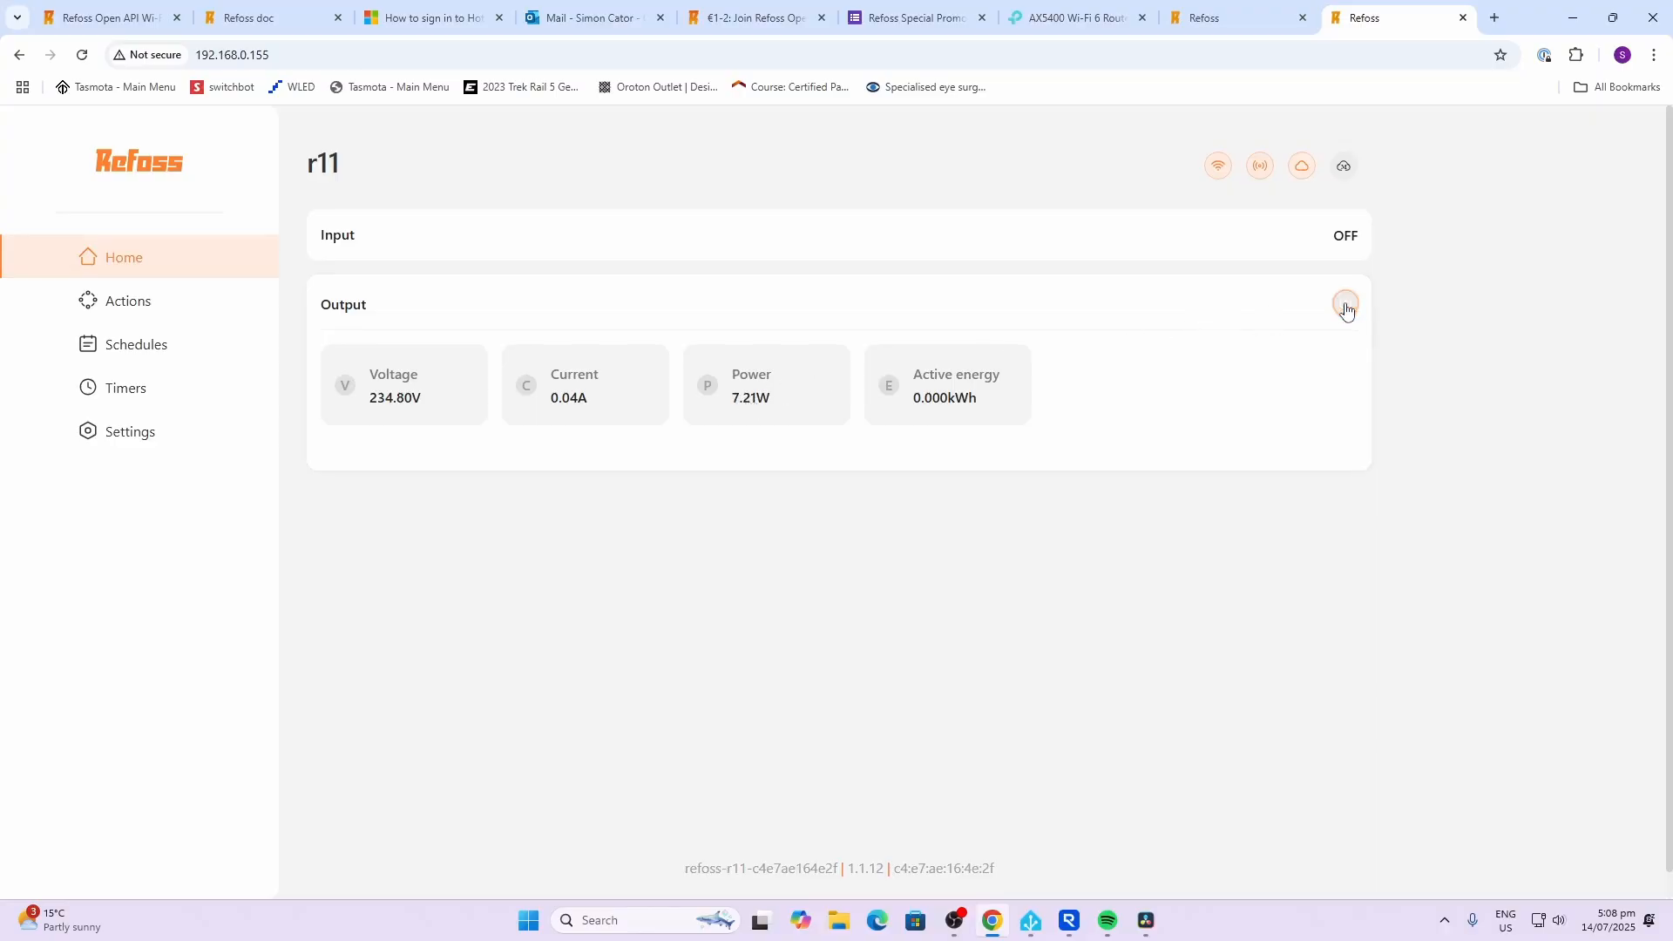
click(1345, 304)
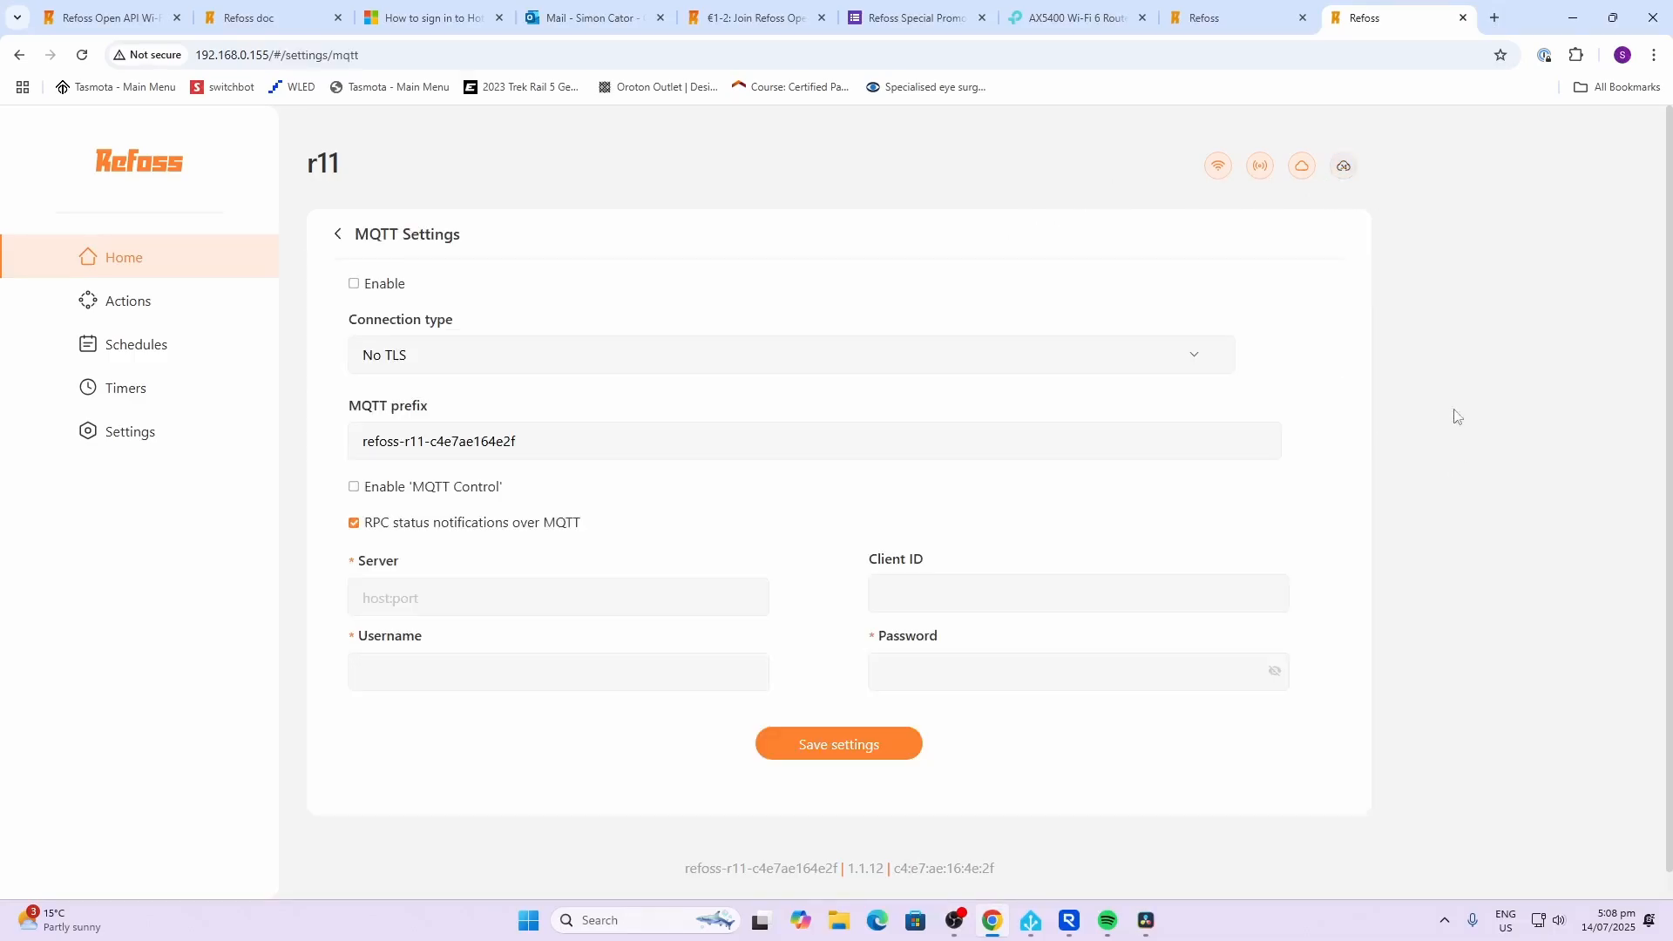
mouse_move(516, 358)
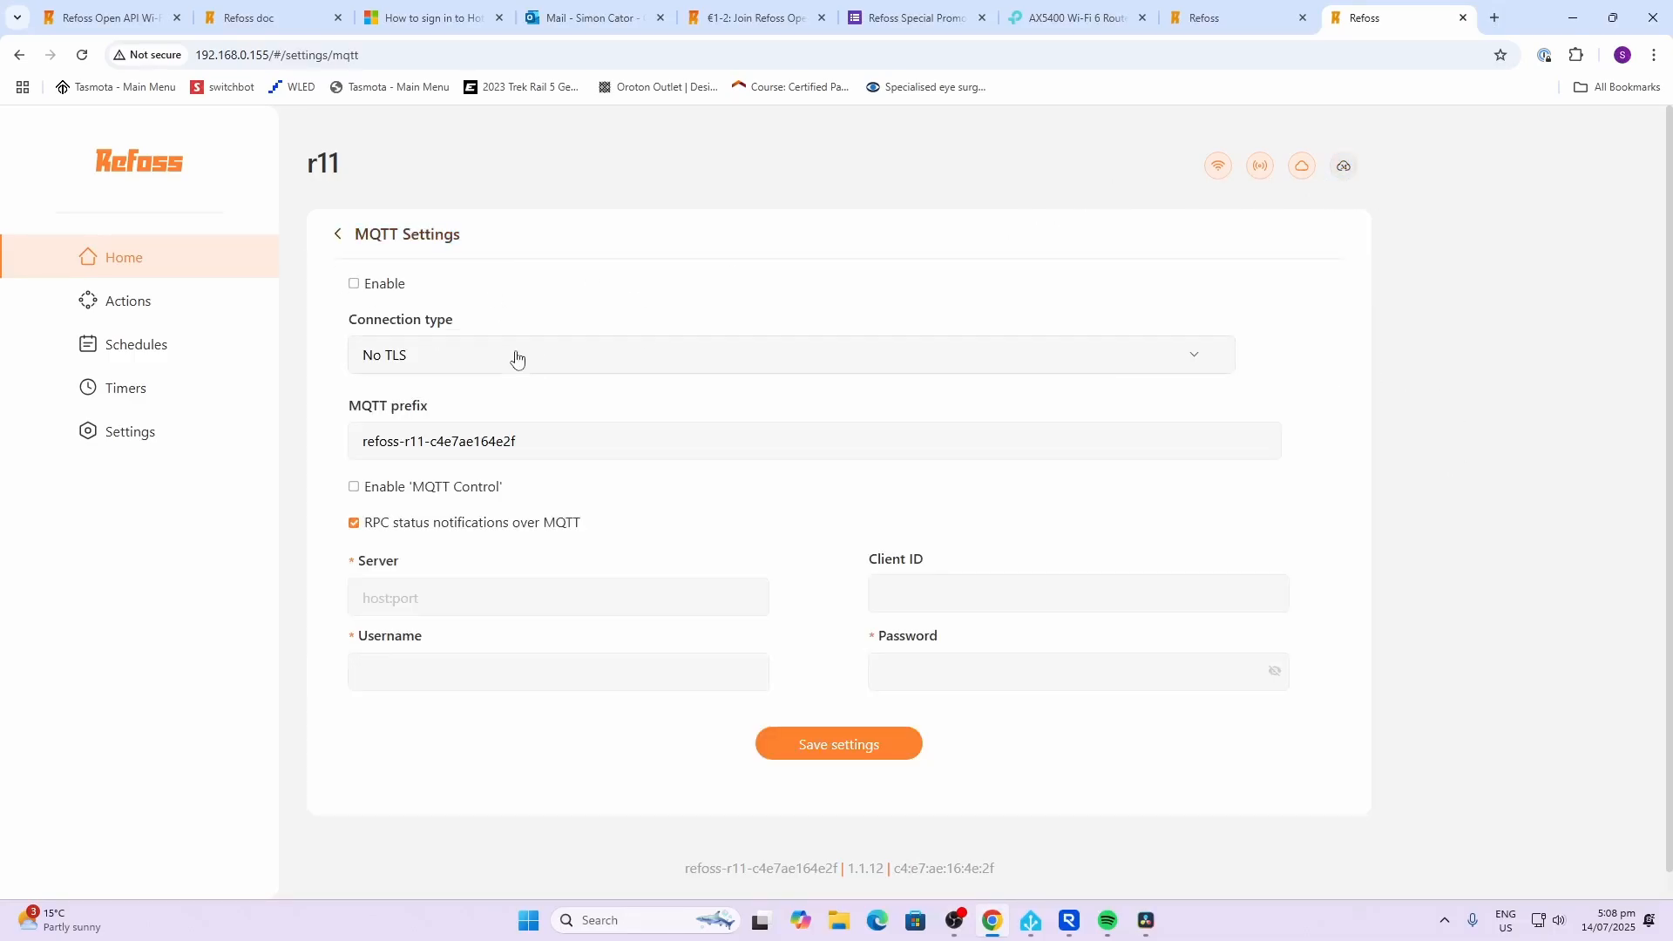
mouse_move(671, 485)
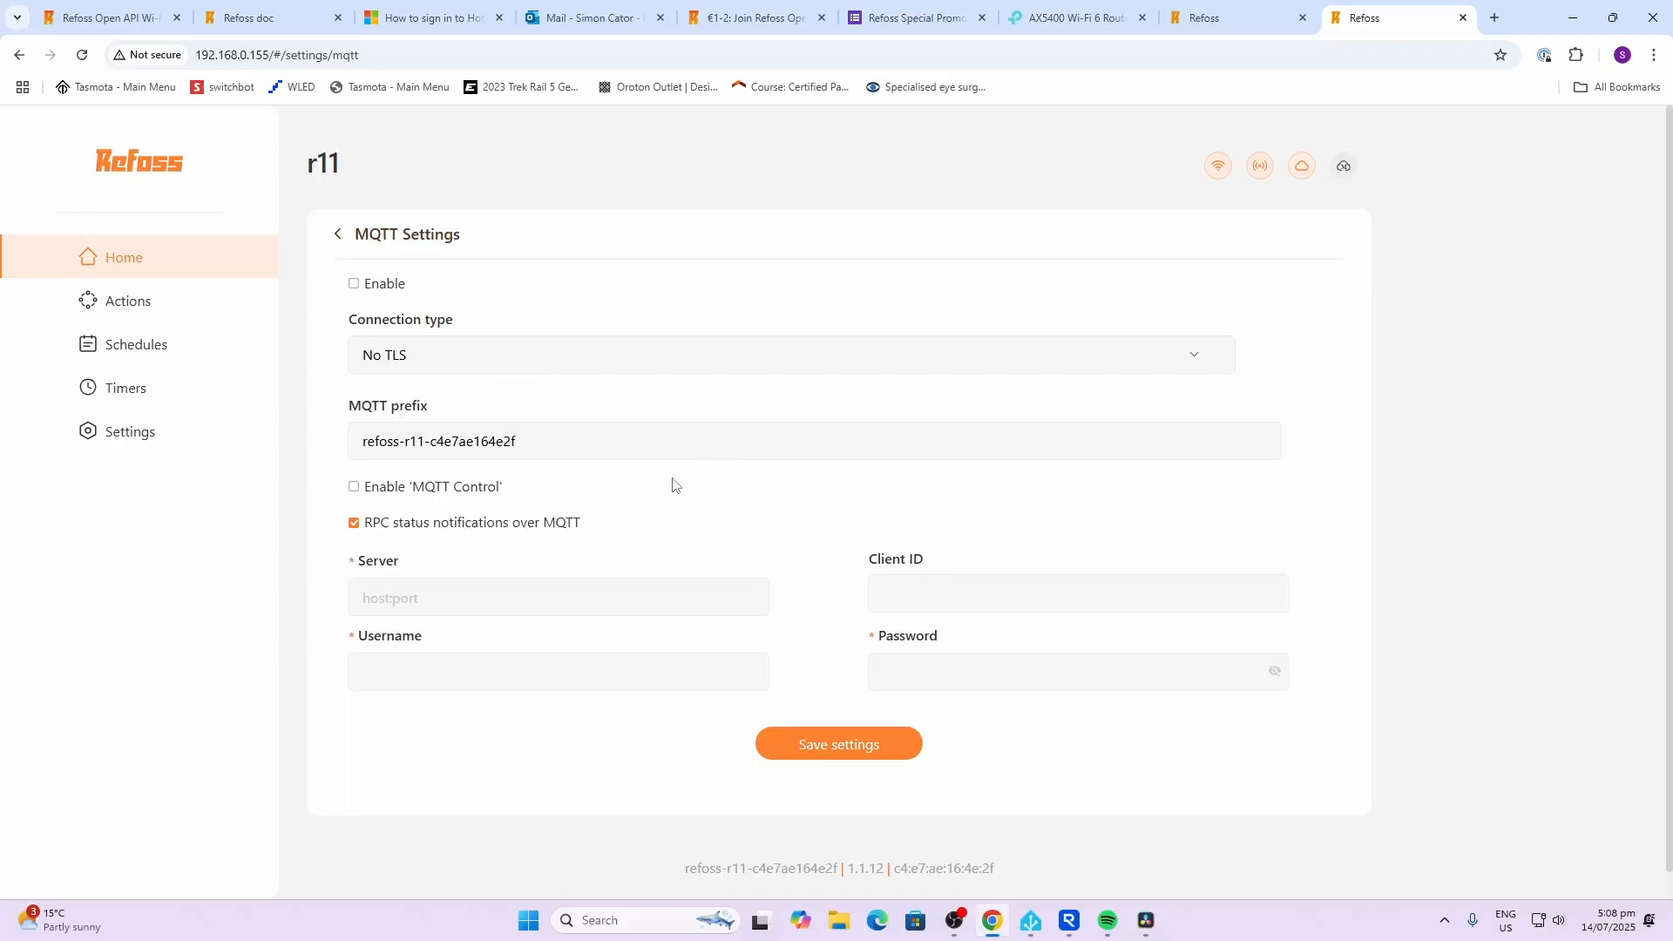
- Review the MQTT settings: MQTT disabled, RPC status notifications over MQTT ticked
click(1300, 166)
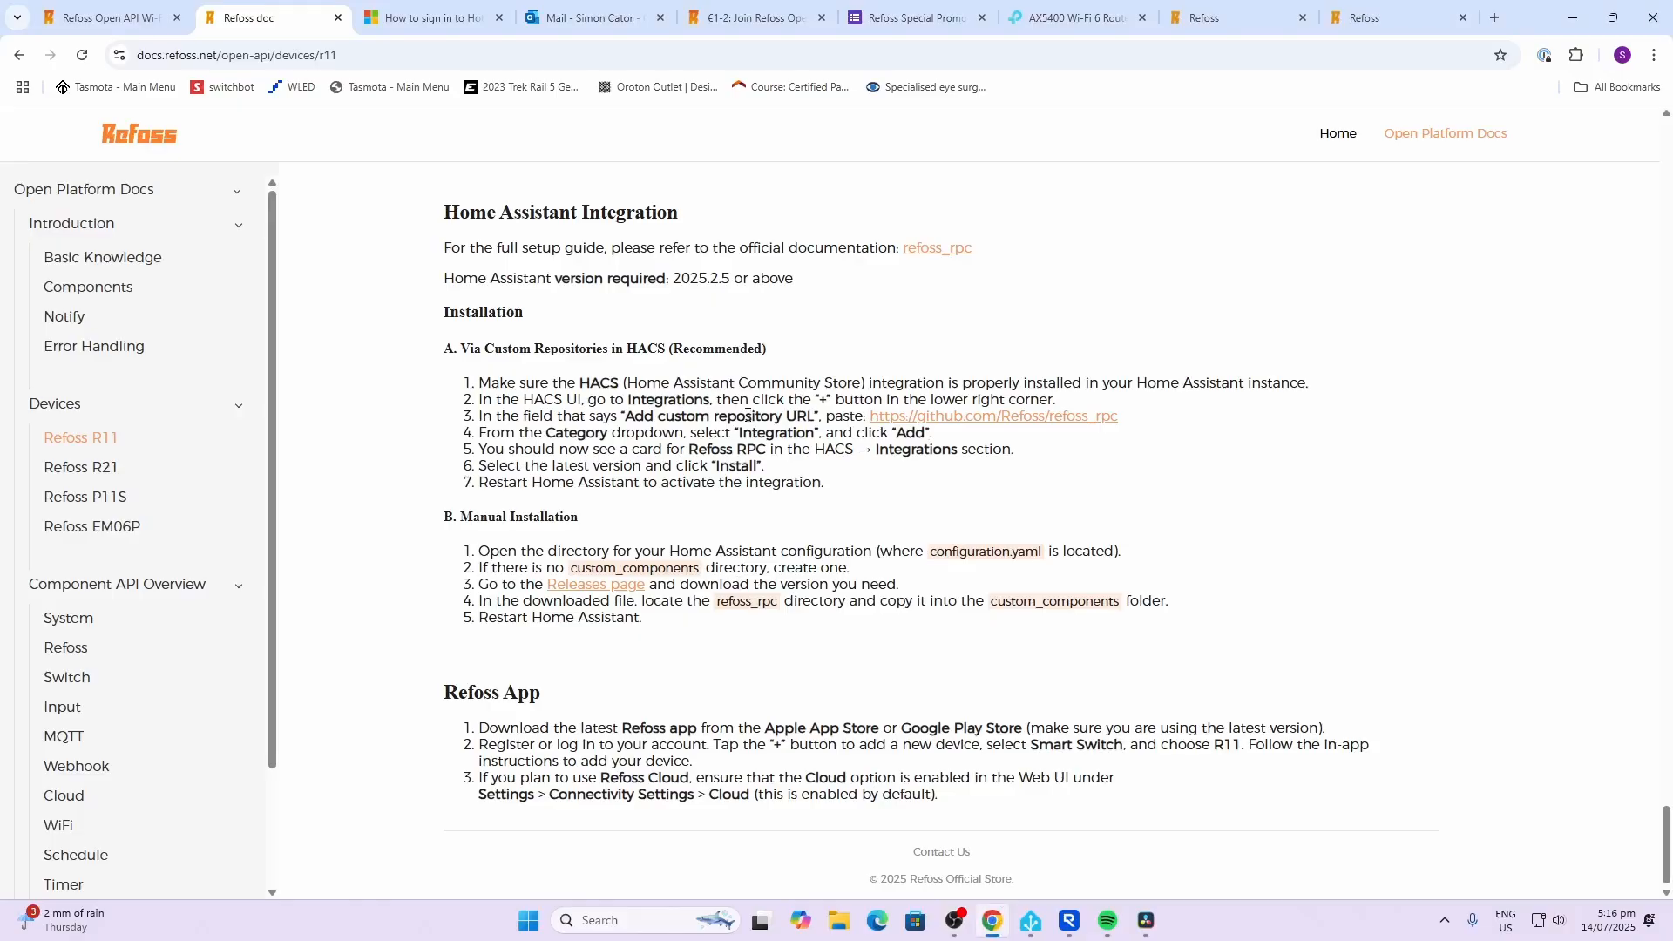
- Copy the github.com/Refoss/refoss_rpc link address from the R11 installation steps
right_click(992, 416)
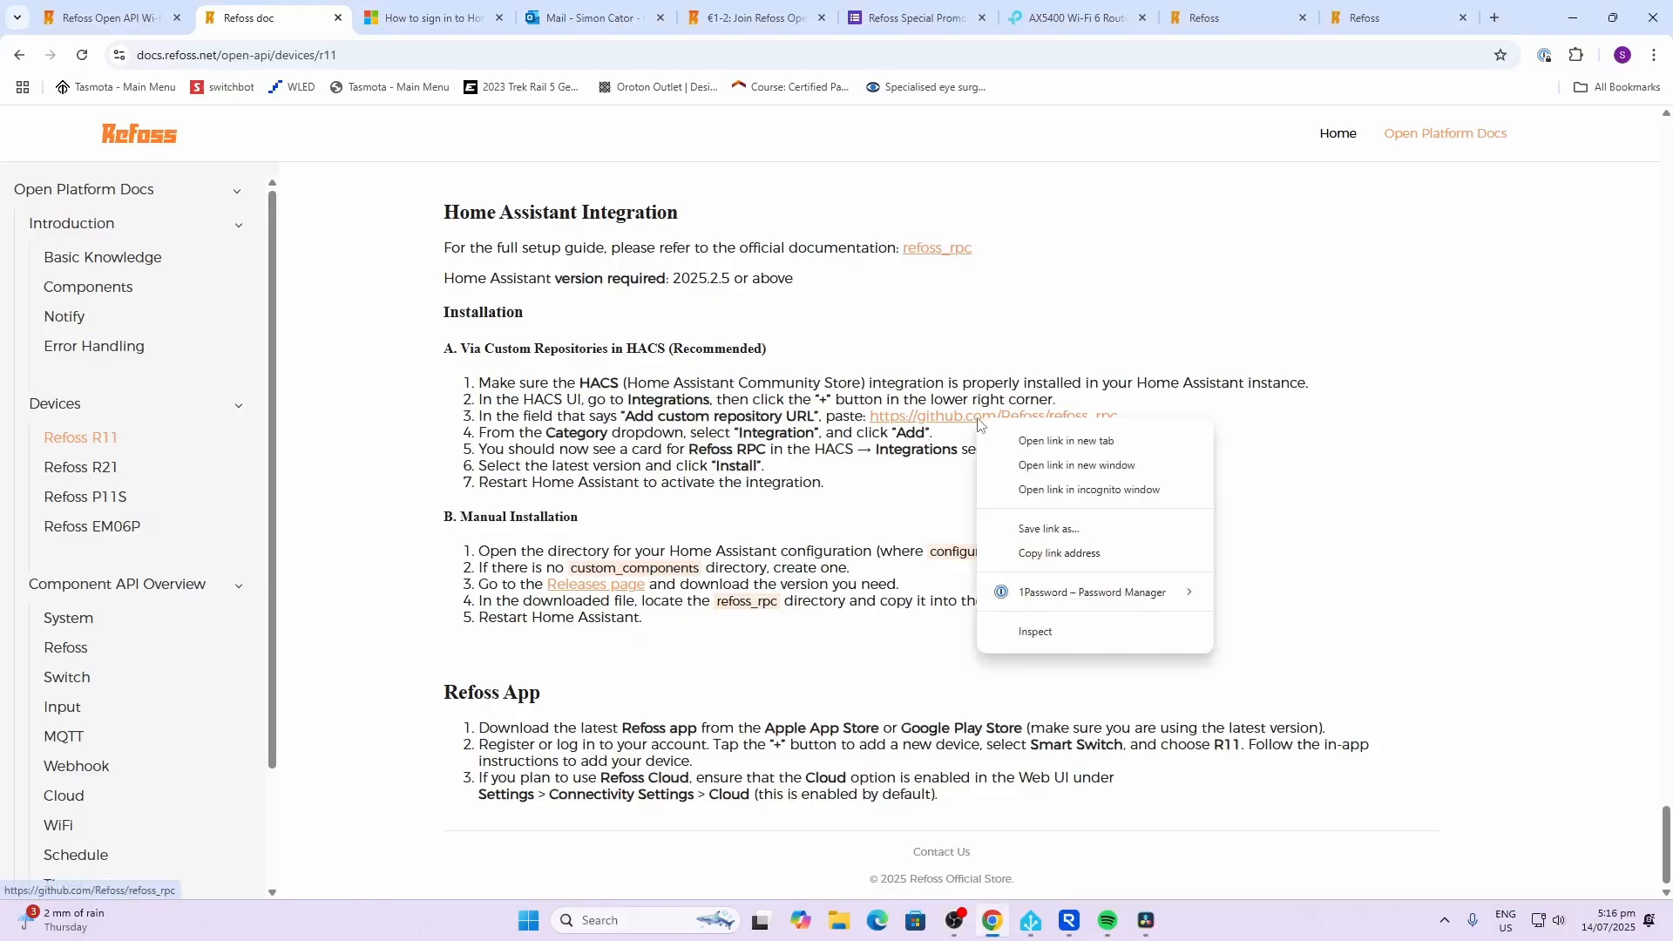
click(1057, 556)
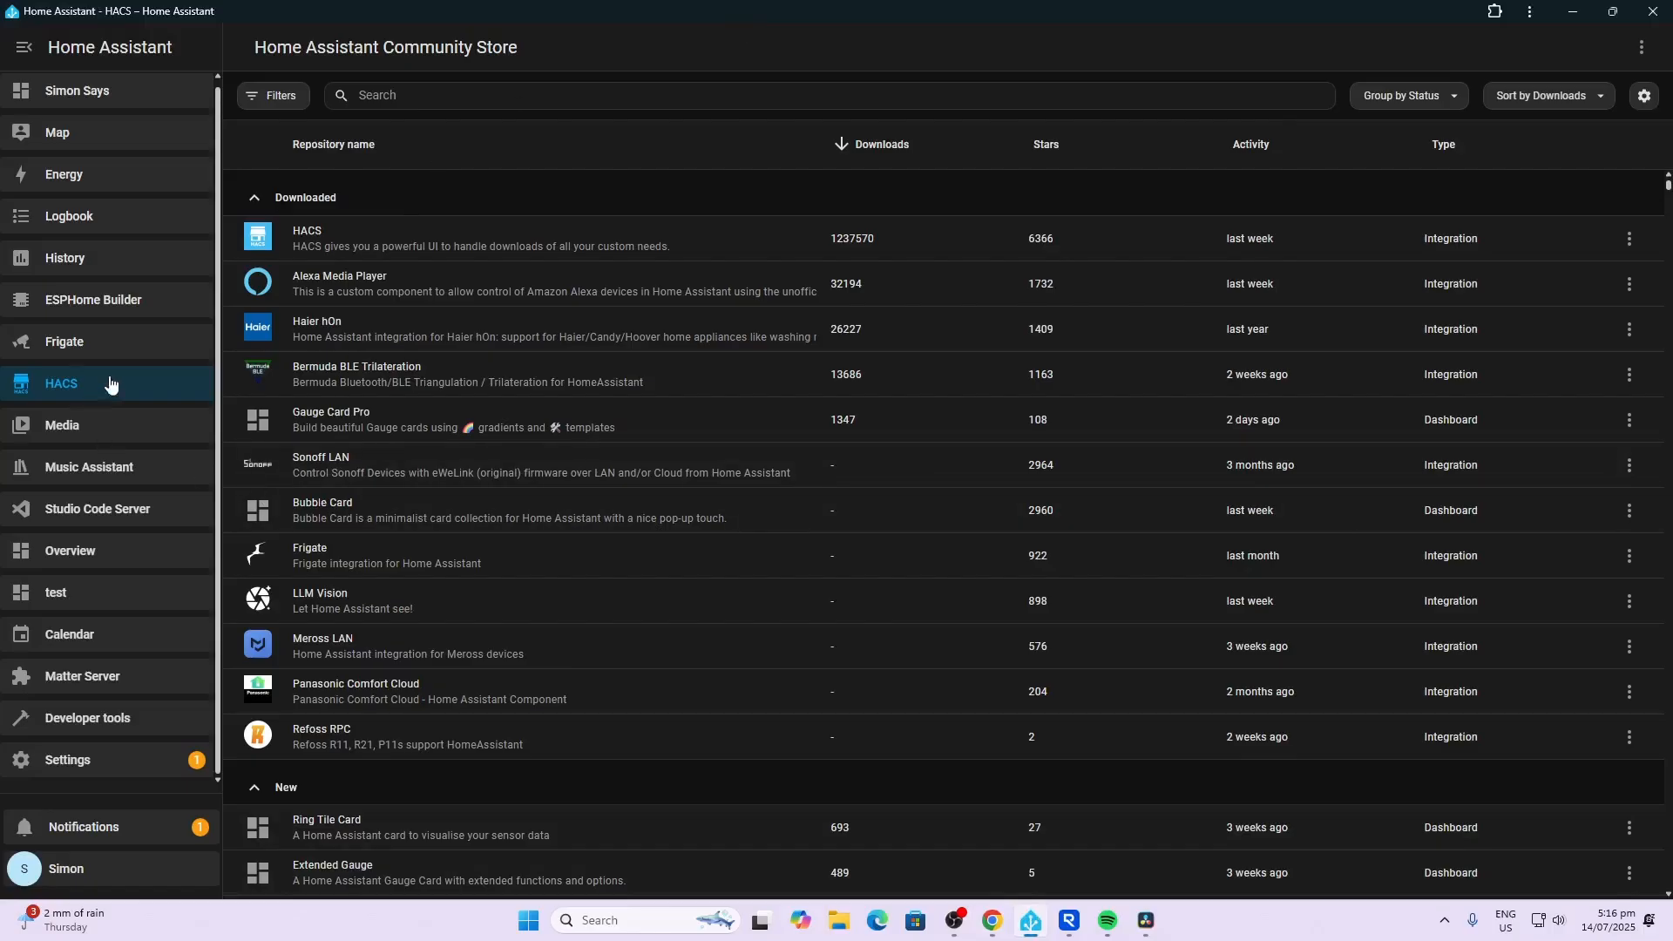
- Add the refoss_rpc URL in HACS Custom repositories with type Integration
click(1644, 47)
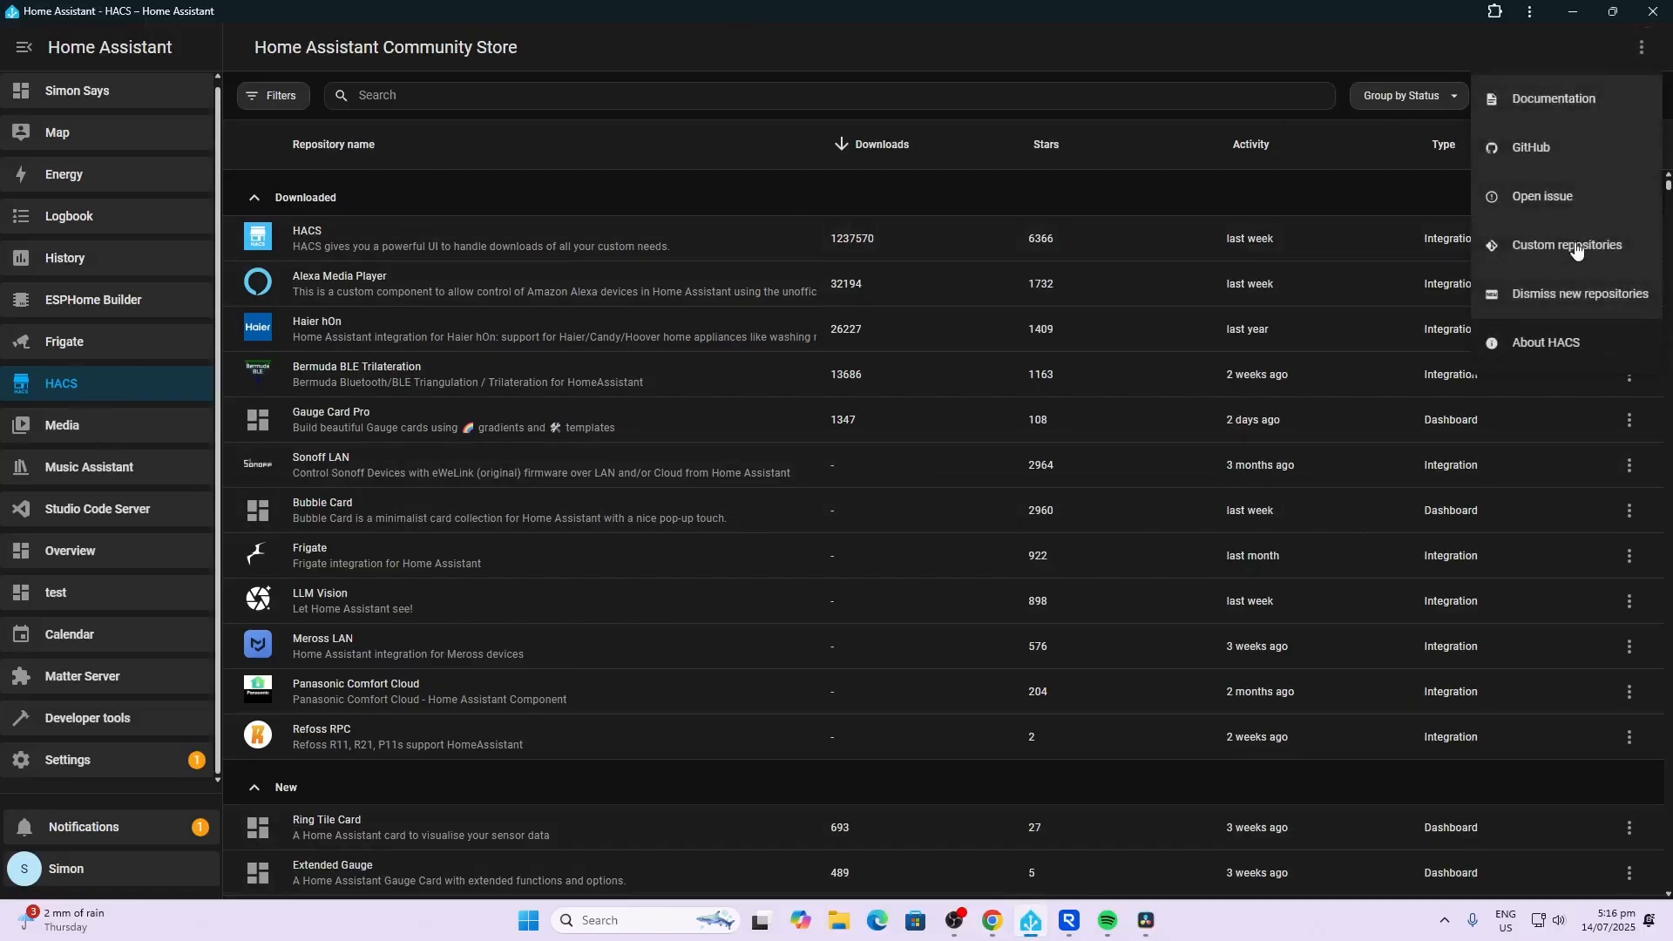
click(1568, 243)
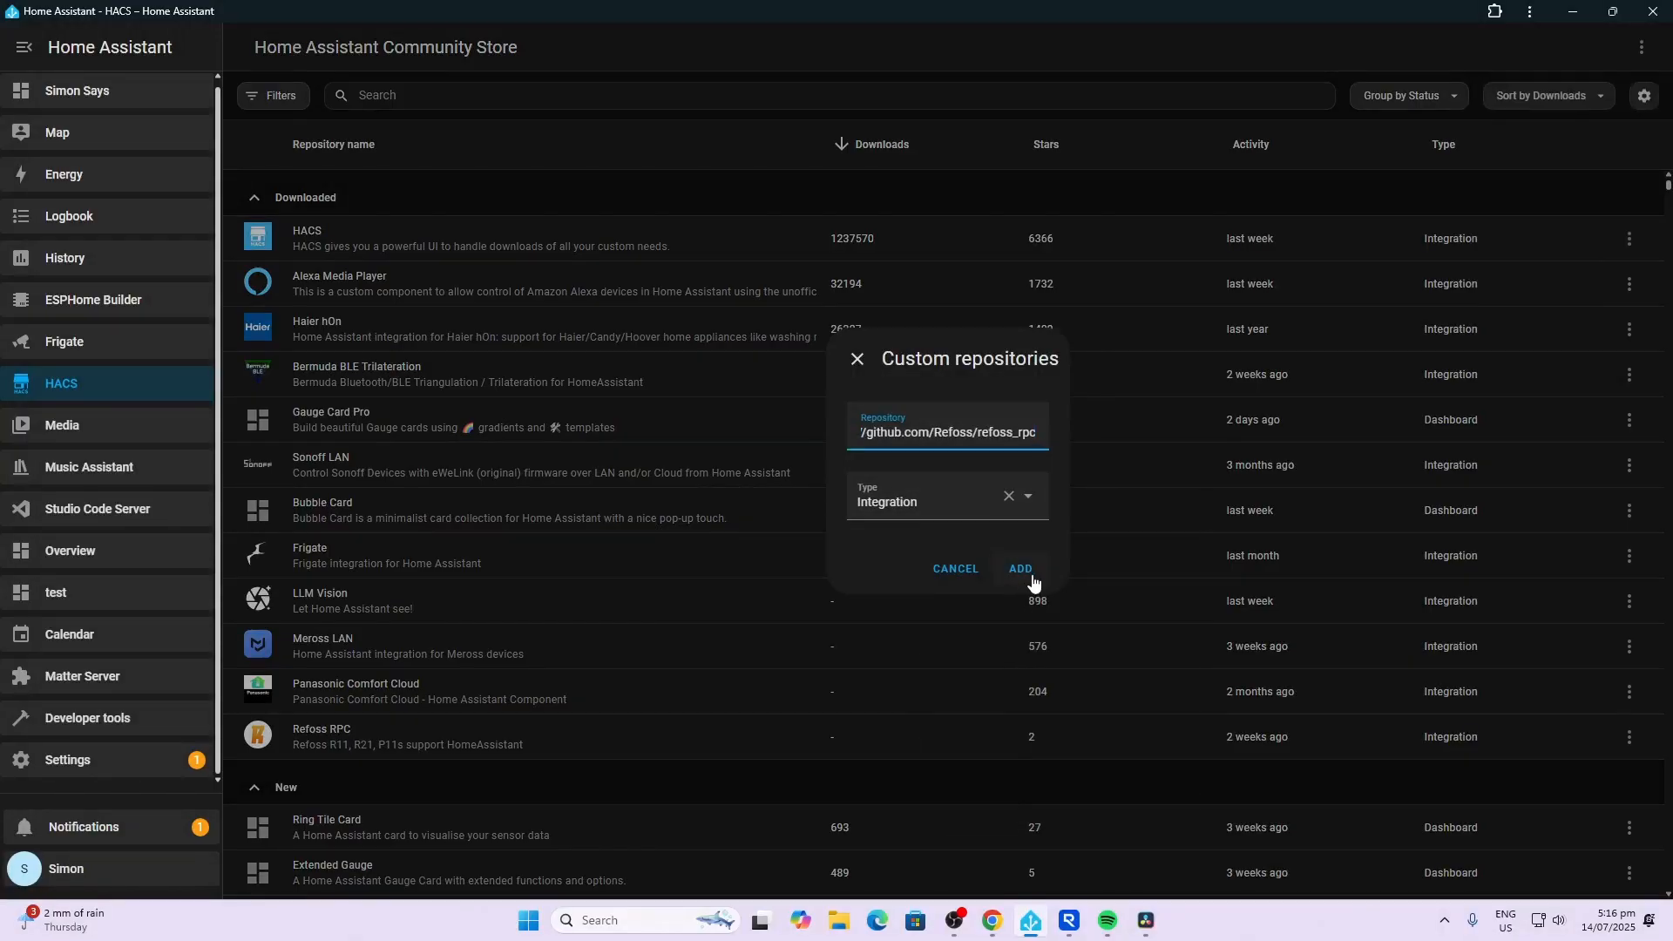
click(67, 760)
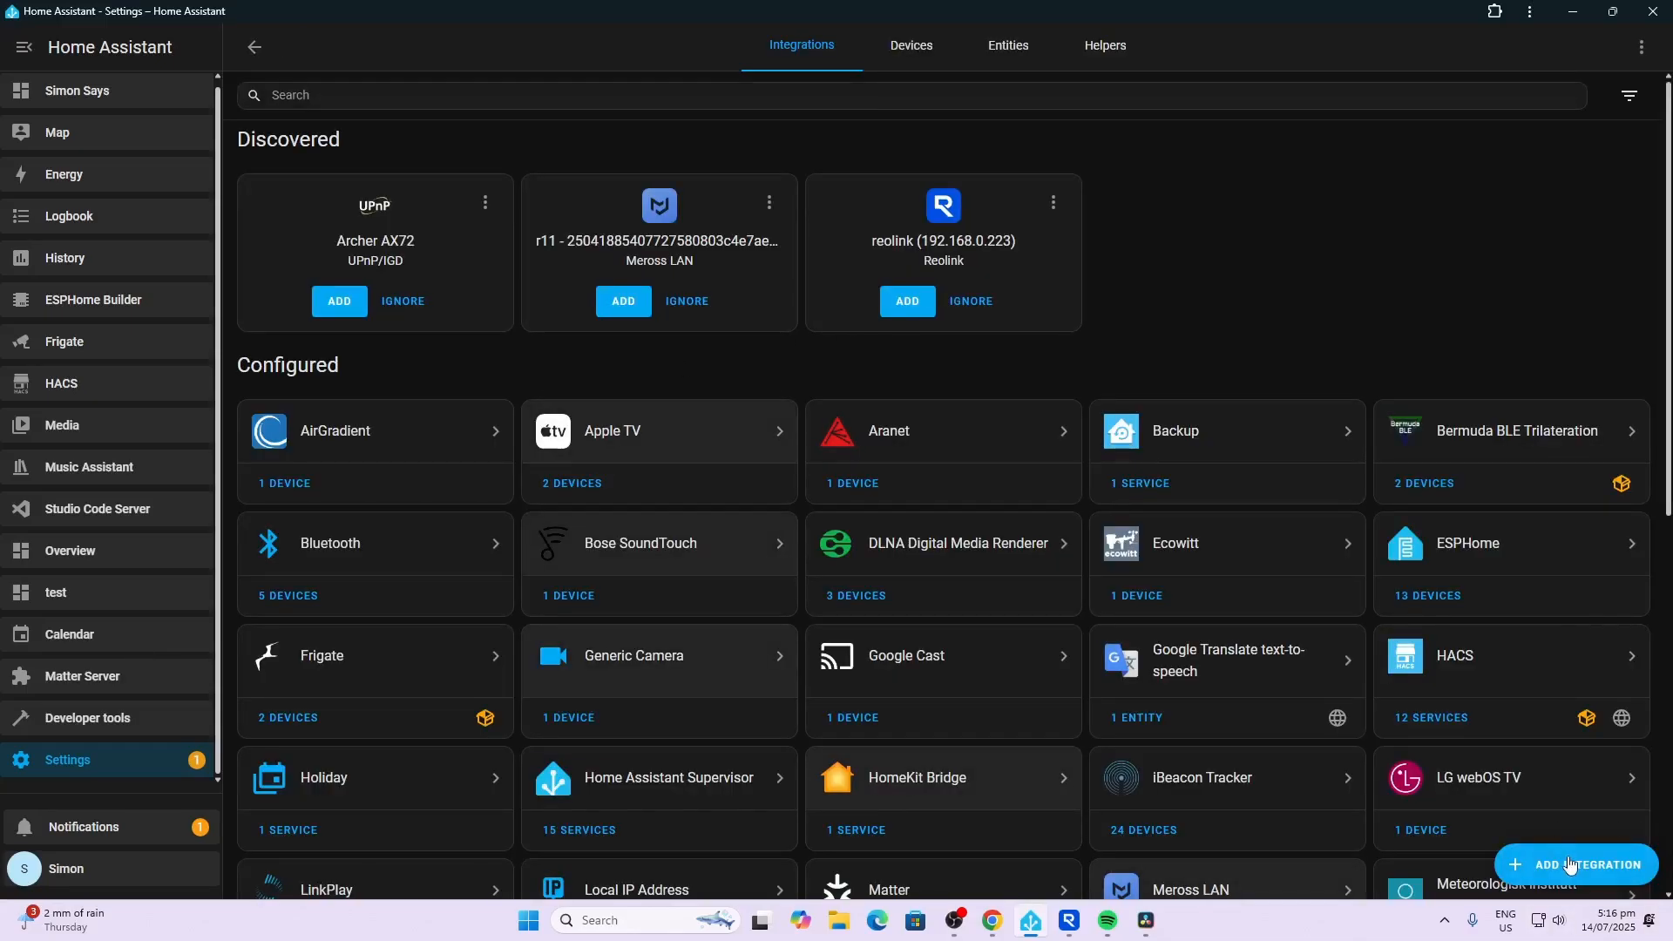
- Add the Refoss RPC integration, searching 'refo', and select the Host field
click(1574, 865)
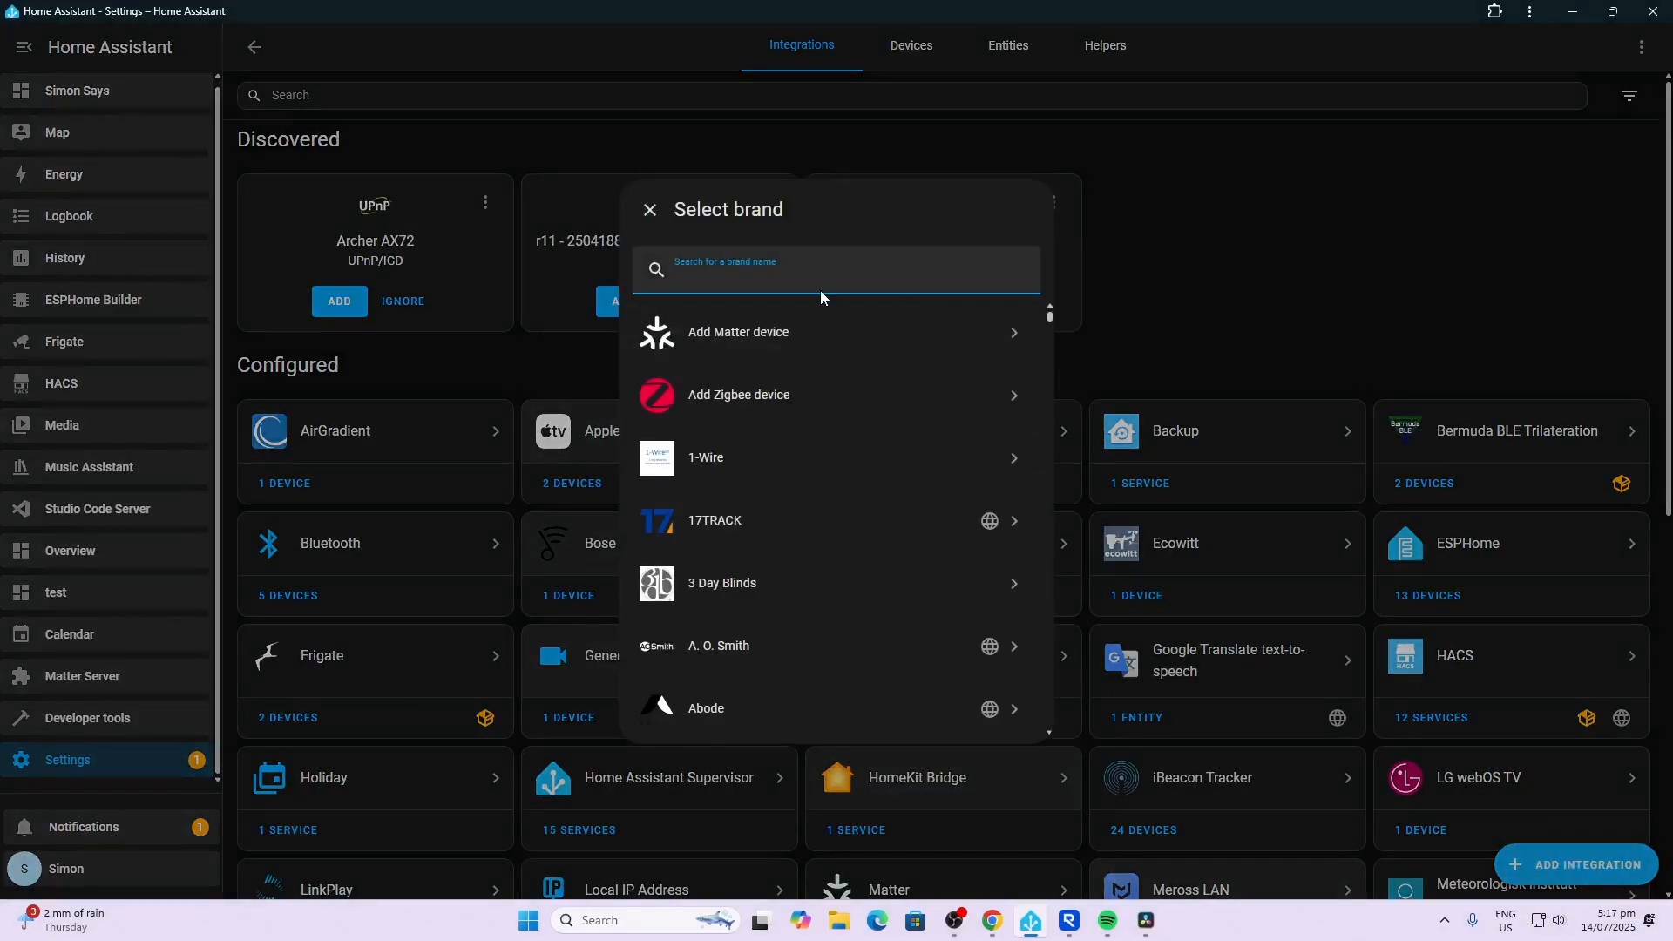
text(refo)
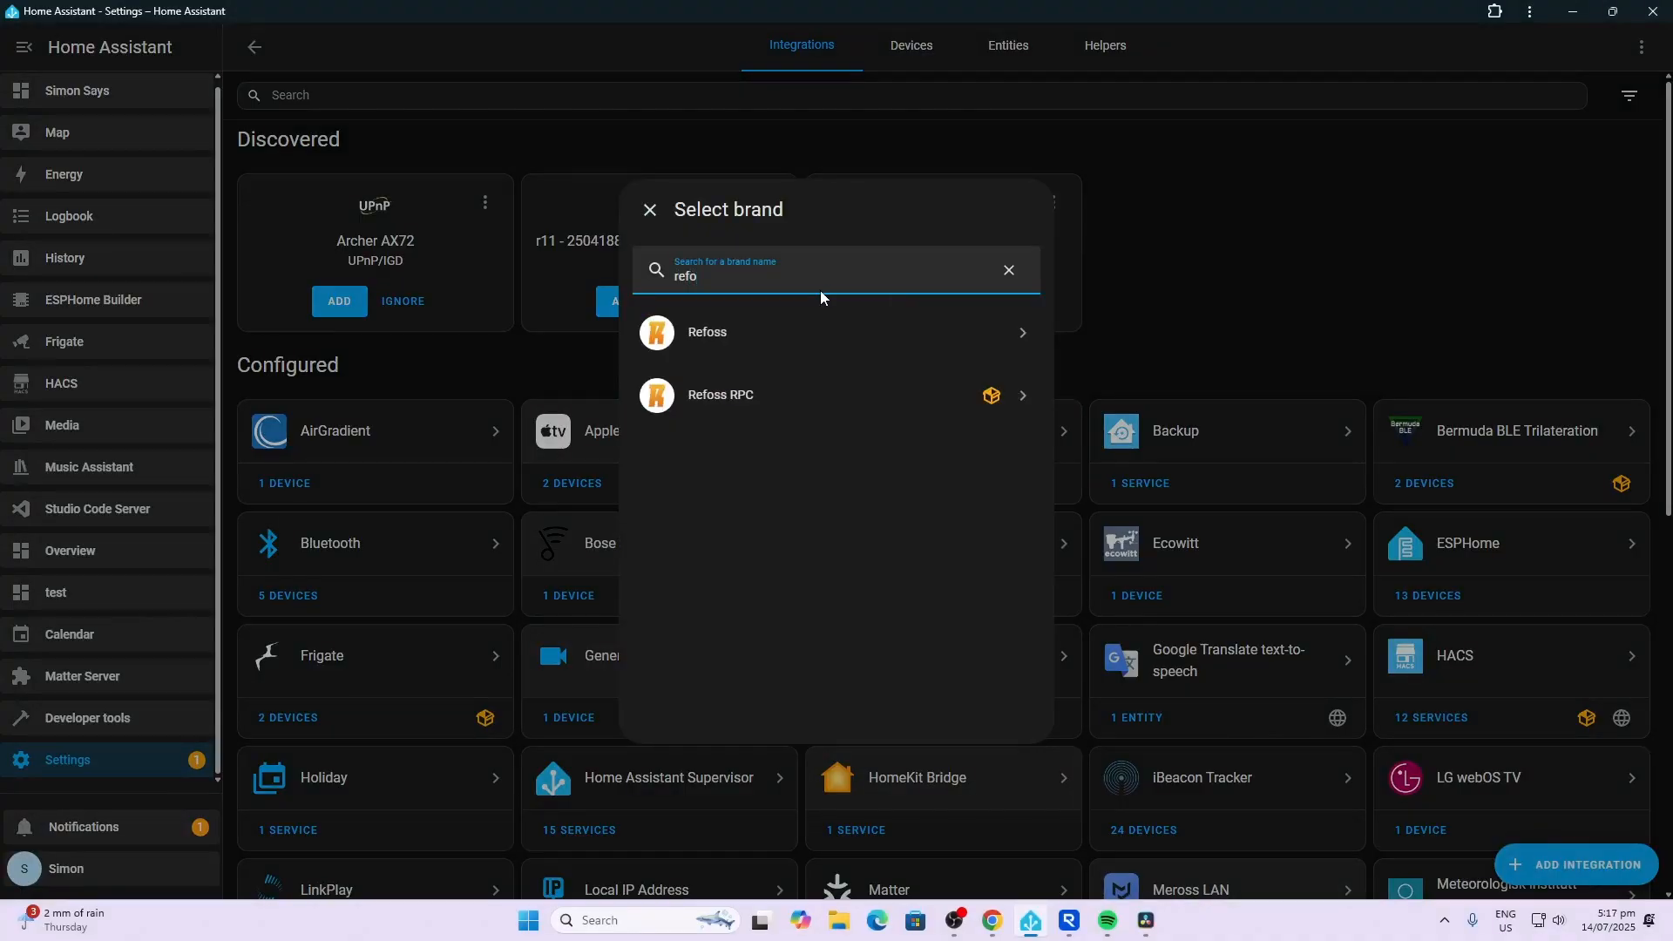
click(721, 394)
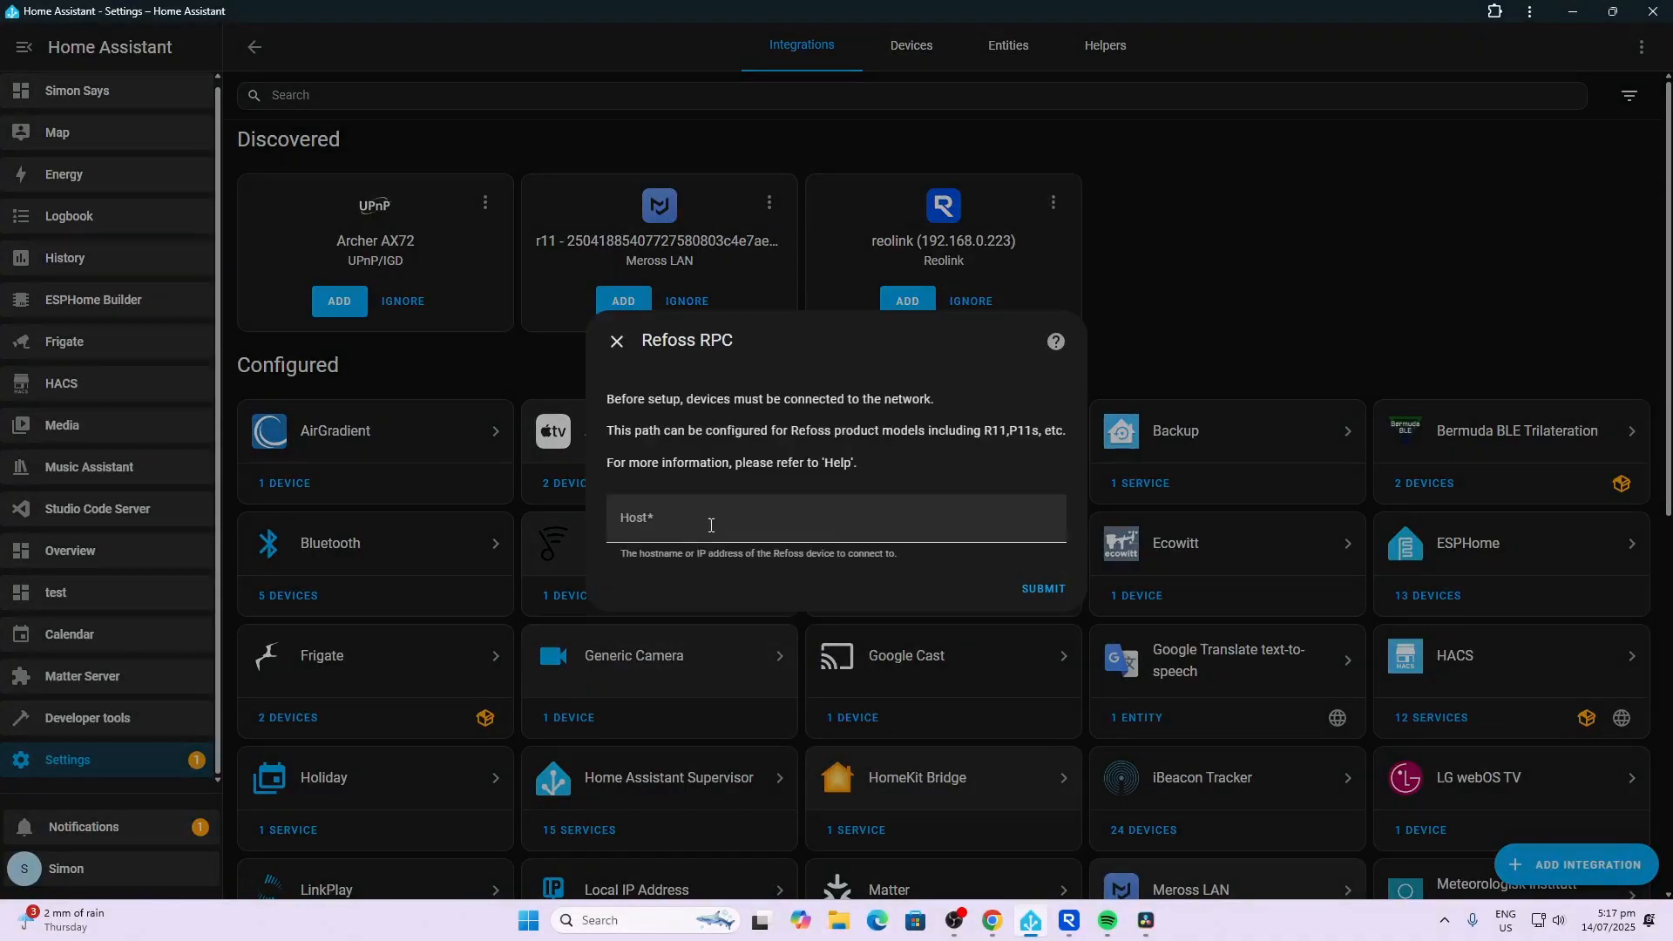
click(1041, 592)
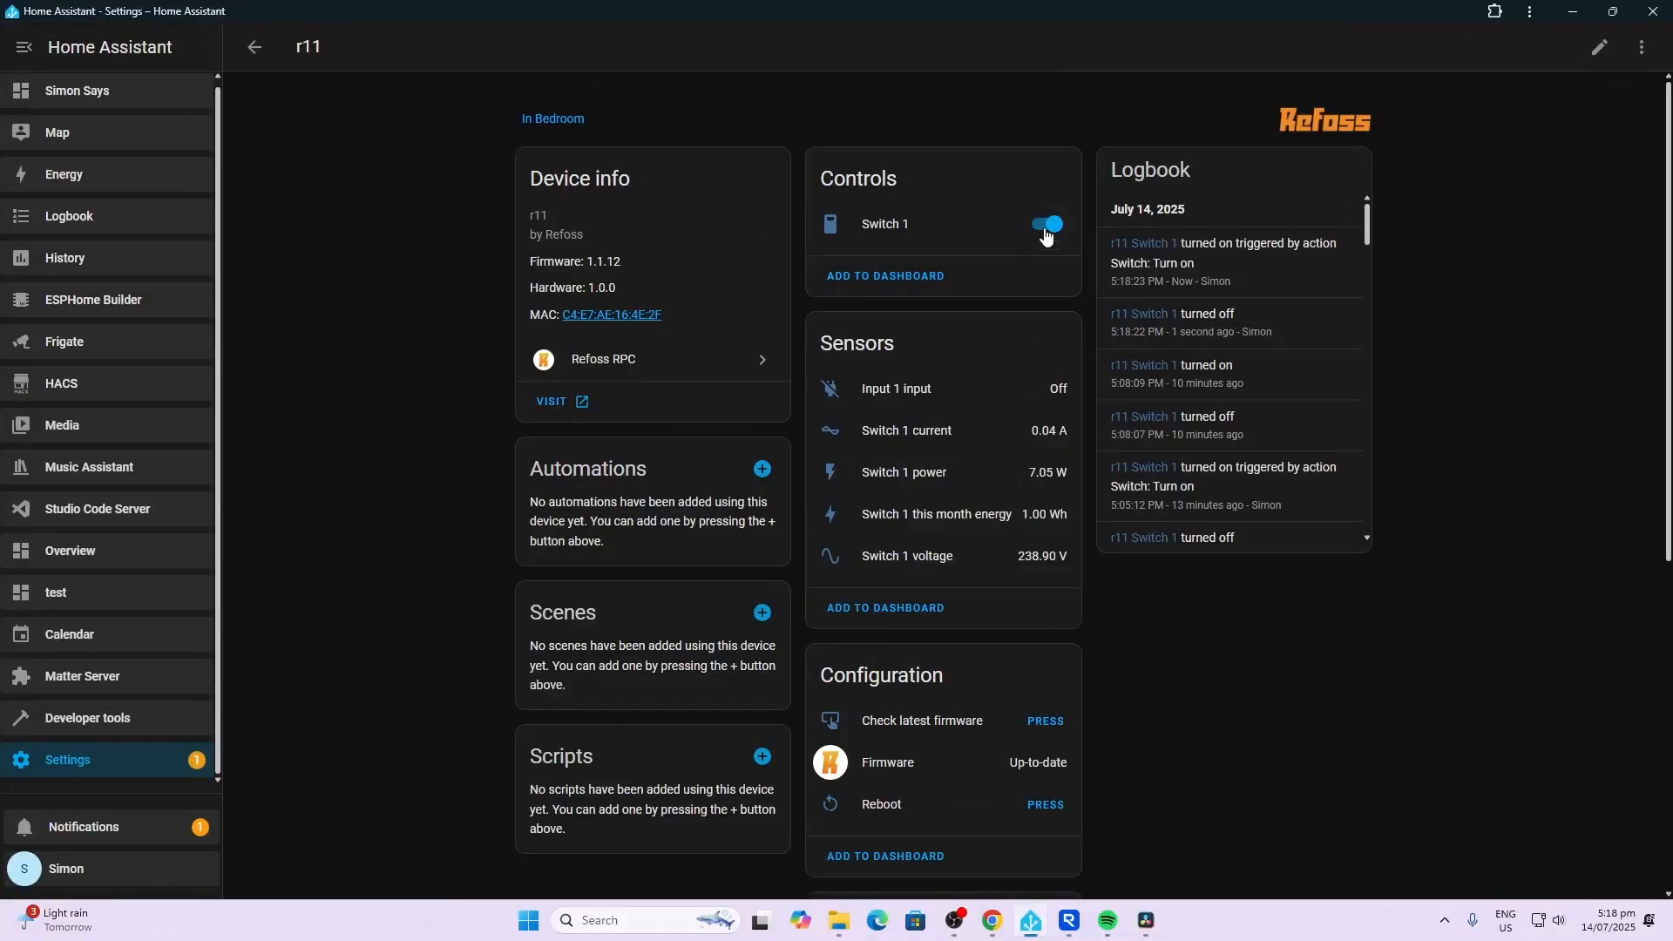
- Toggle the r11 Switch 1 off and back on
click(1049, 224)
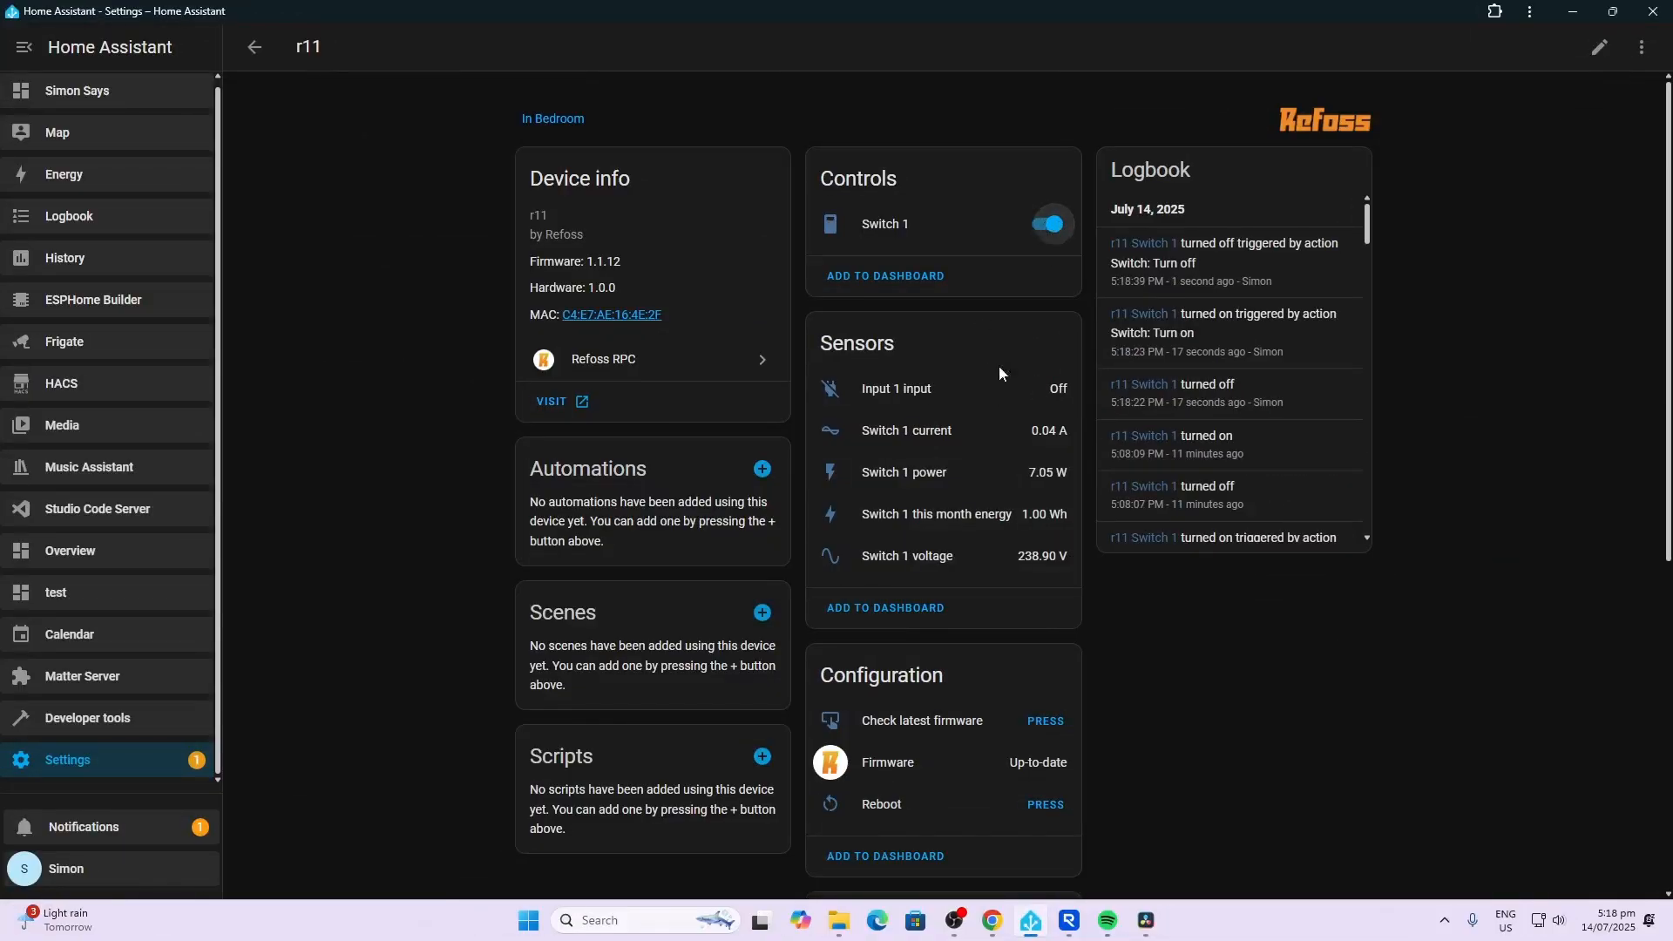
click(1047, 224)
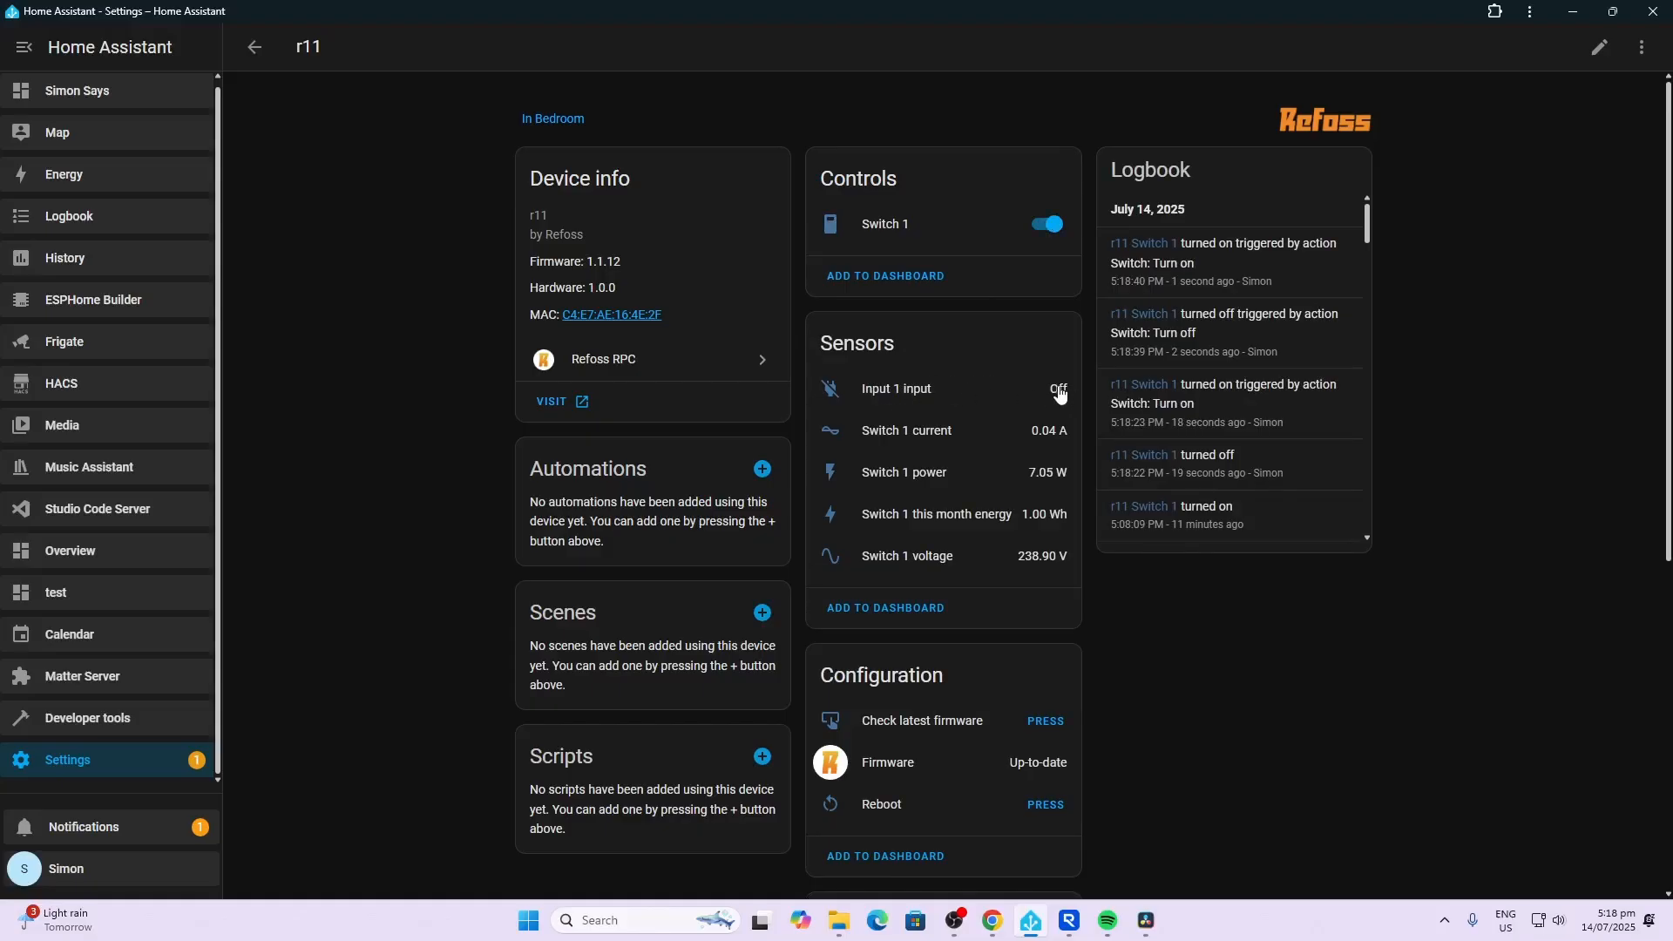
mouse_move(1043, 438)
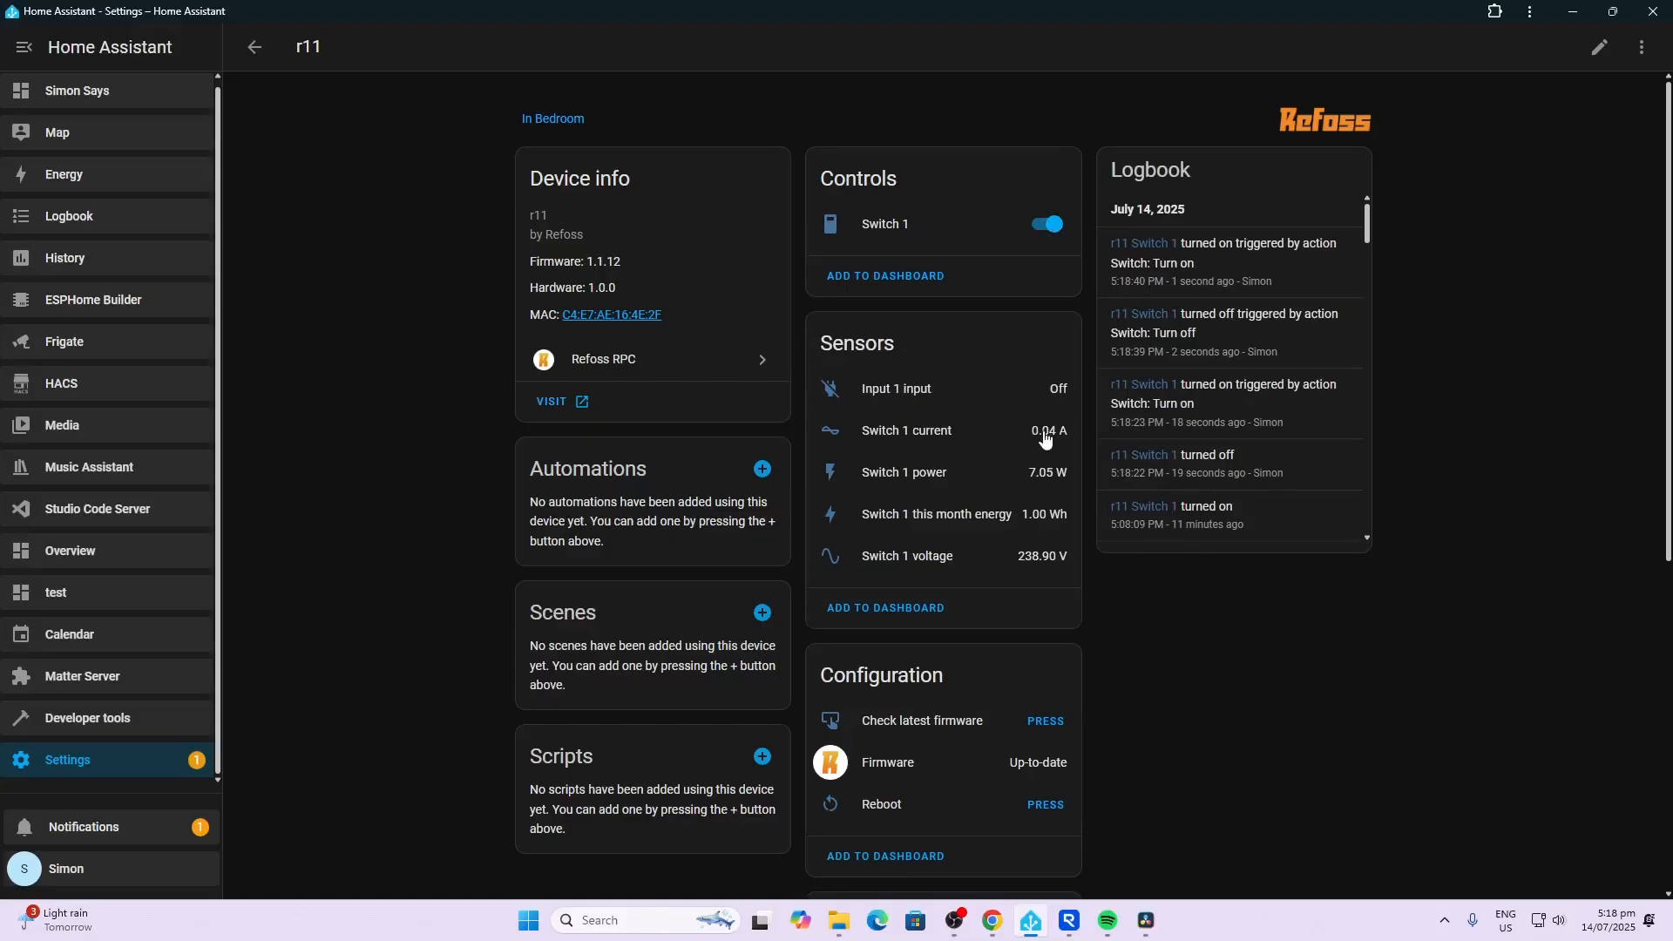
mouse_move(1044, 484)
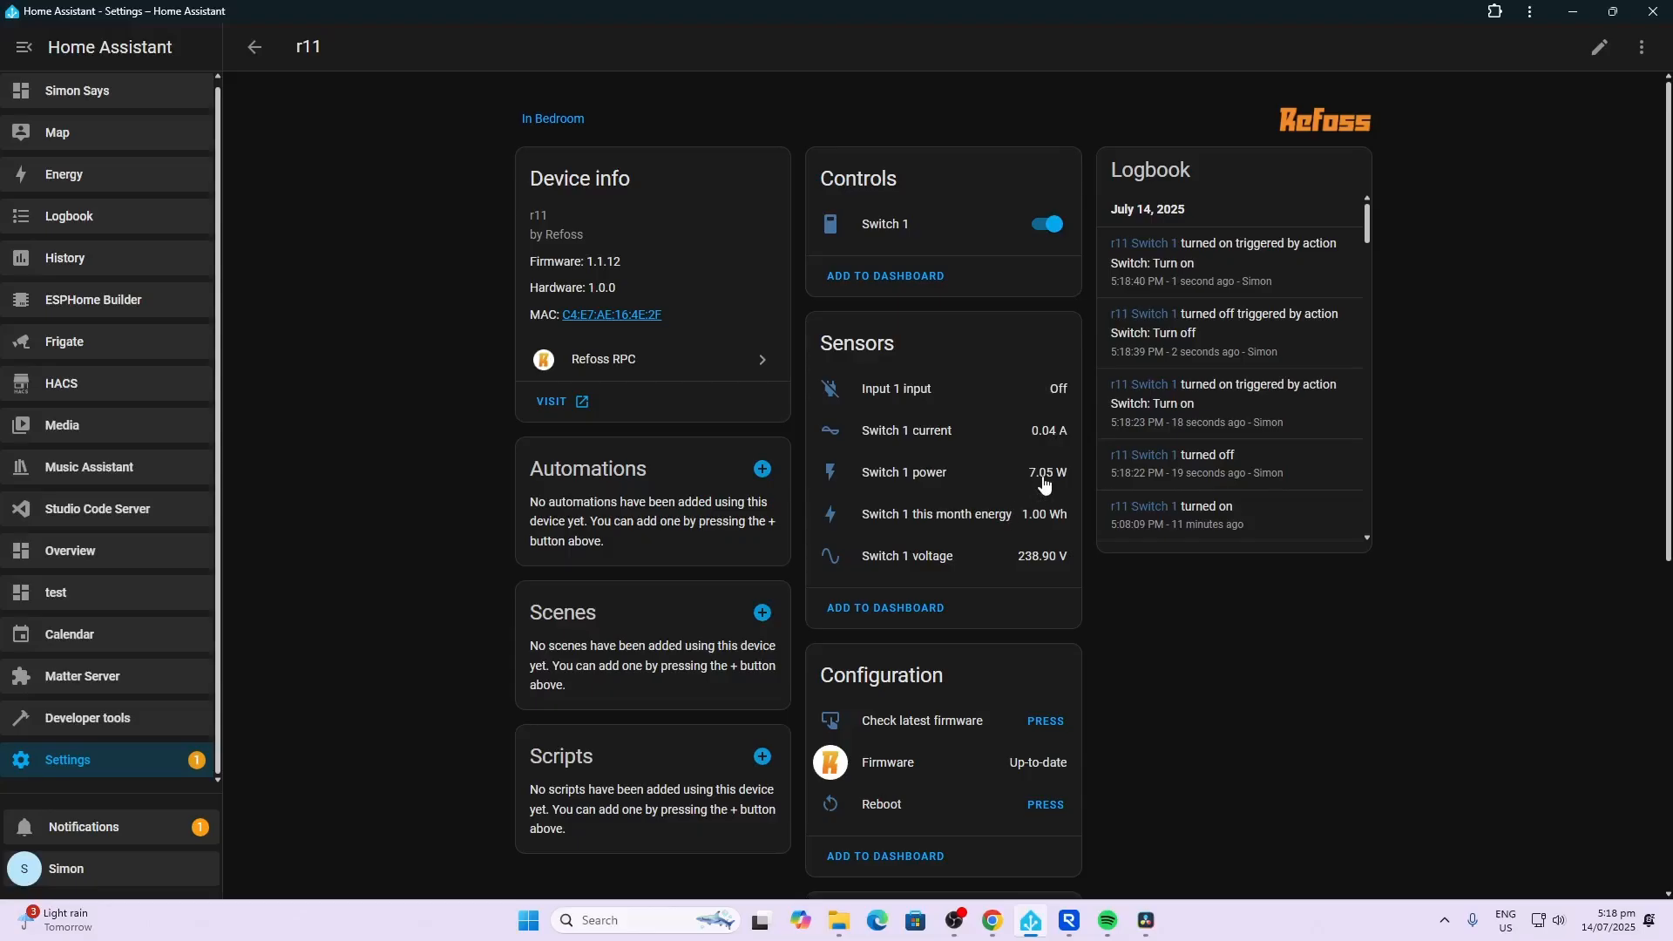
mouse_move(900, 559)
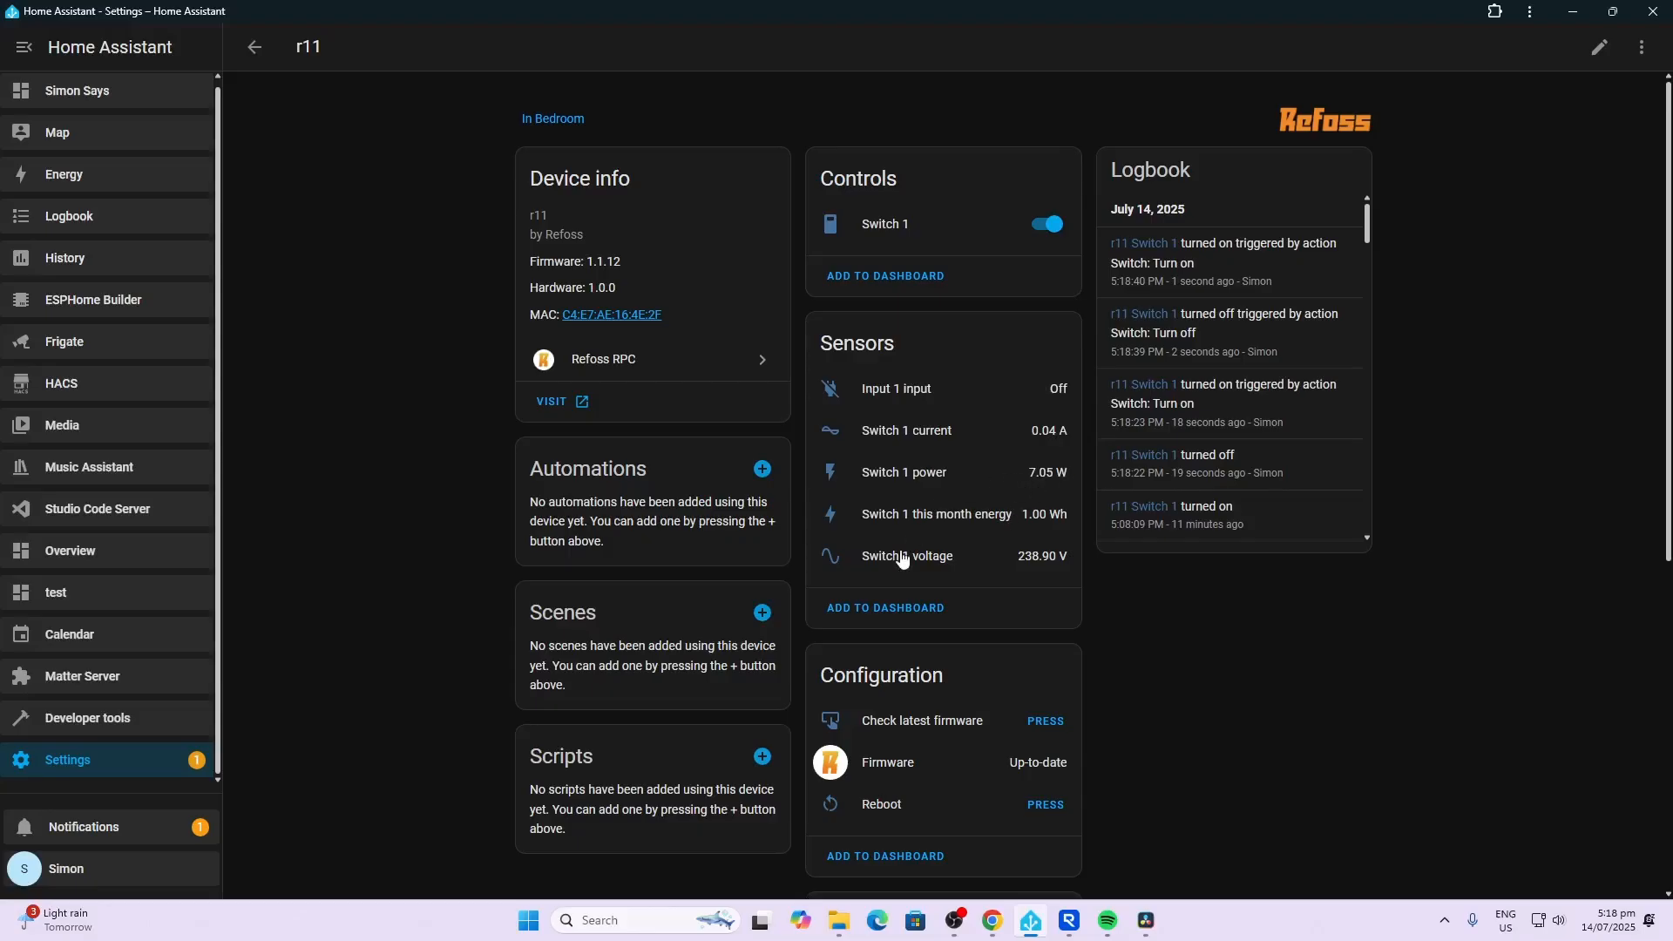
mouse_move(1035, 564)
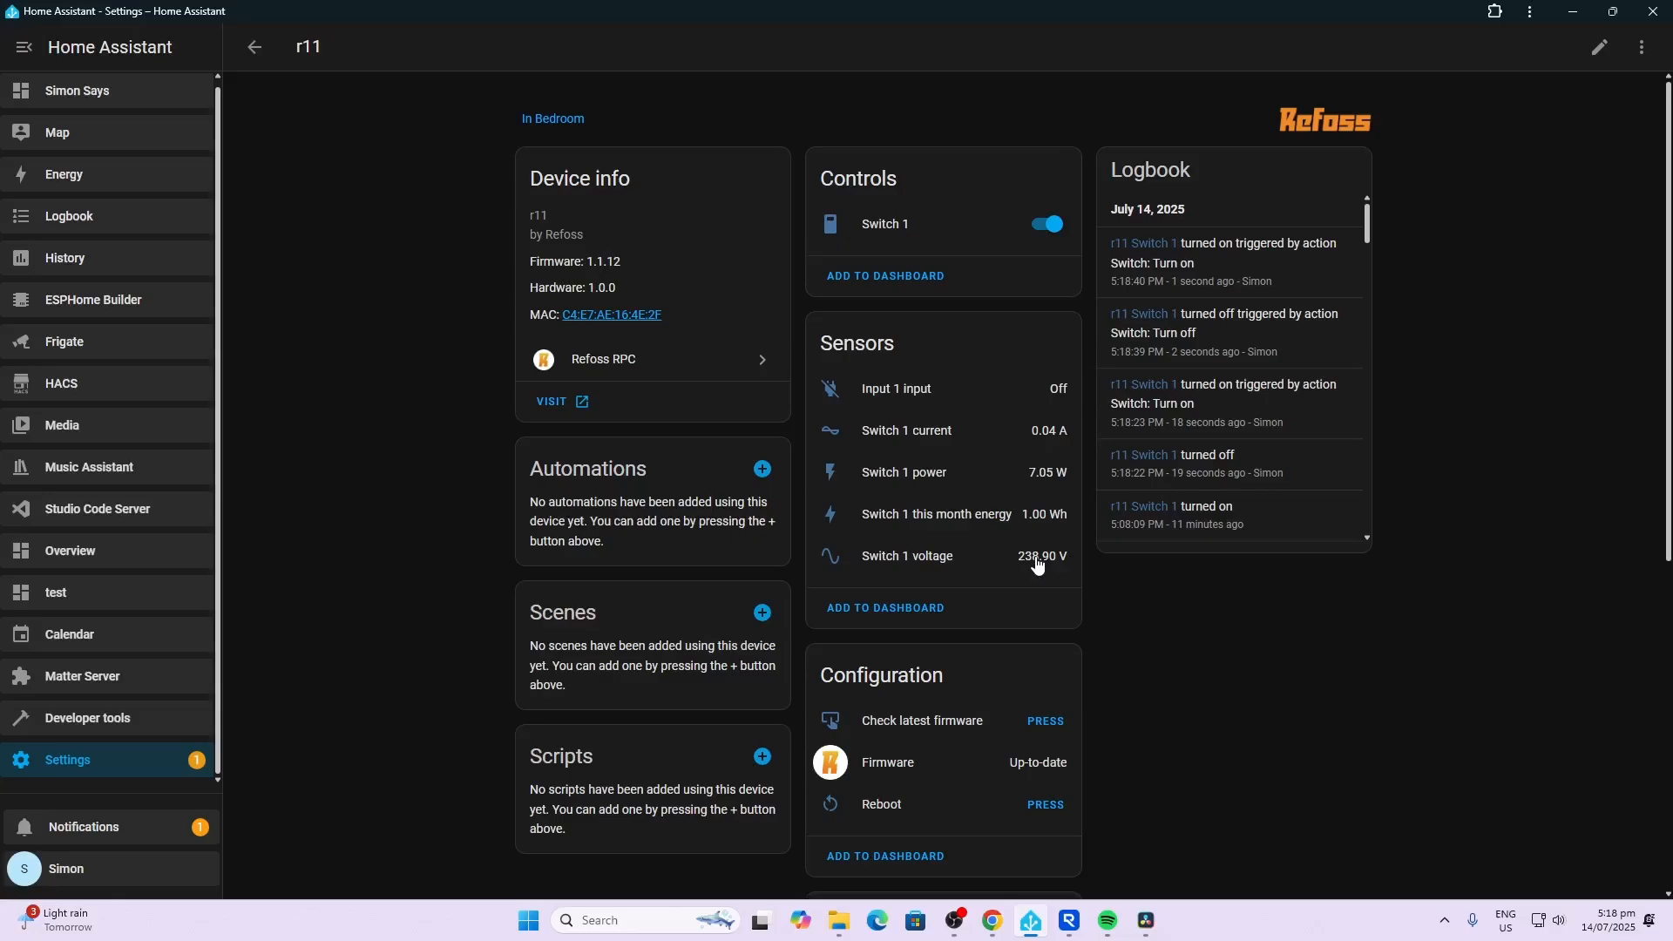
scroll(down, 3)
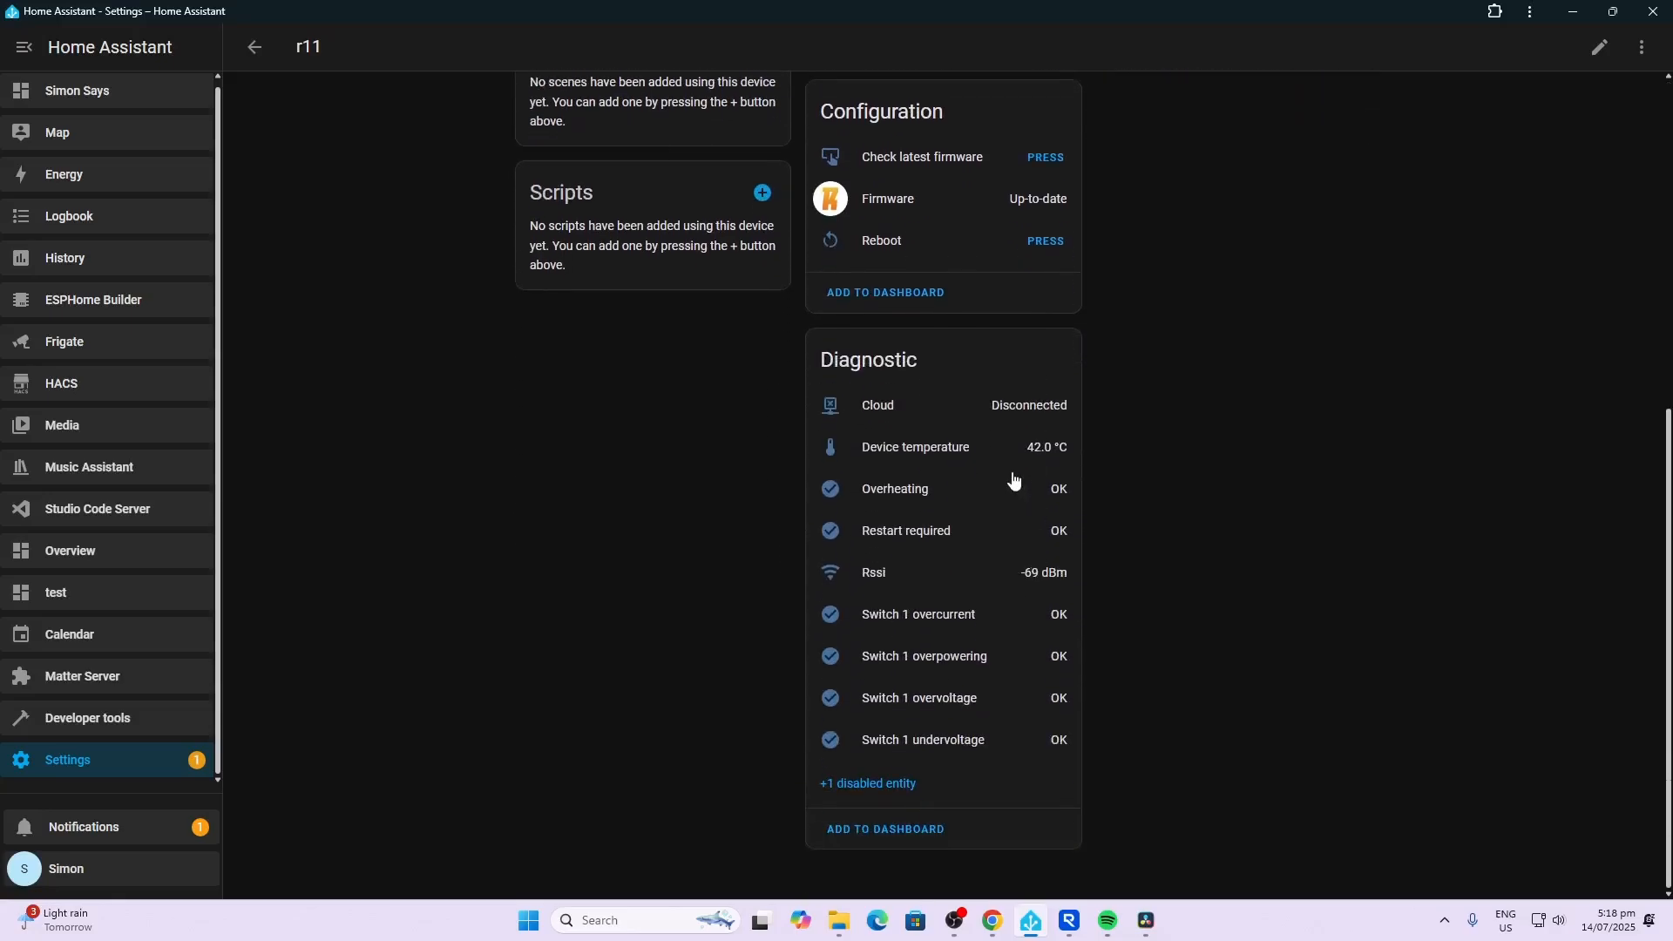
mouse_move(935, 448)
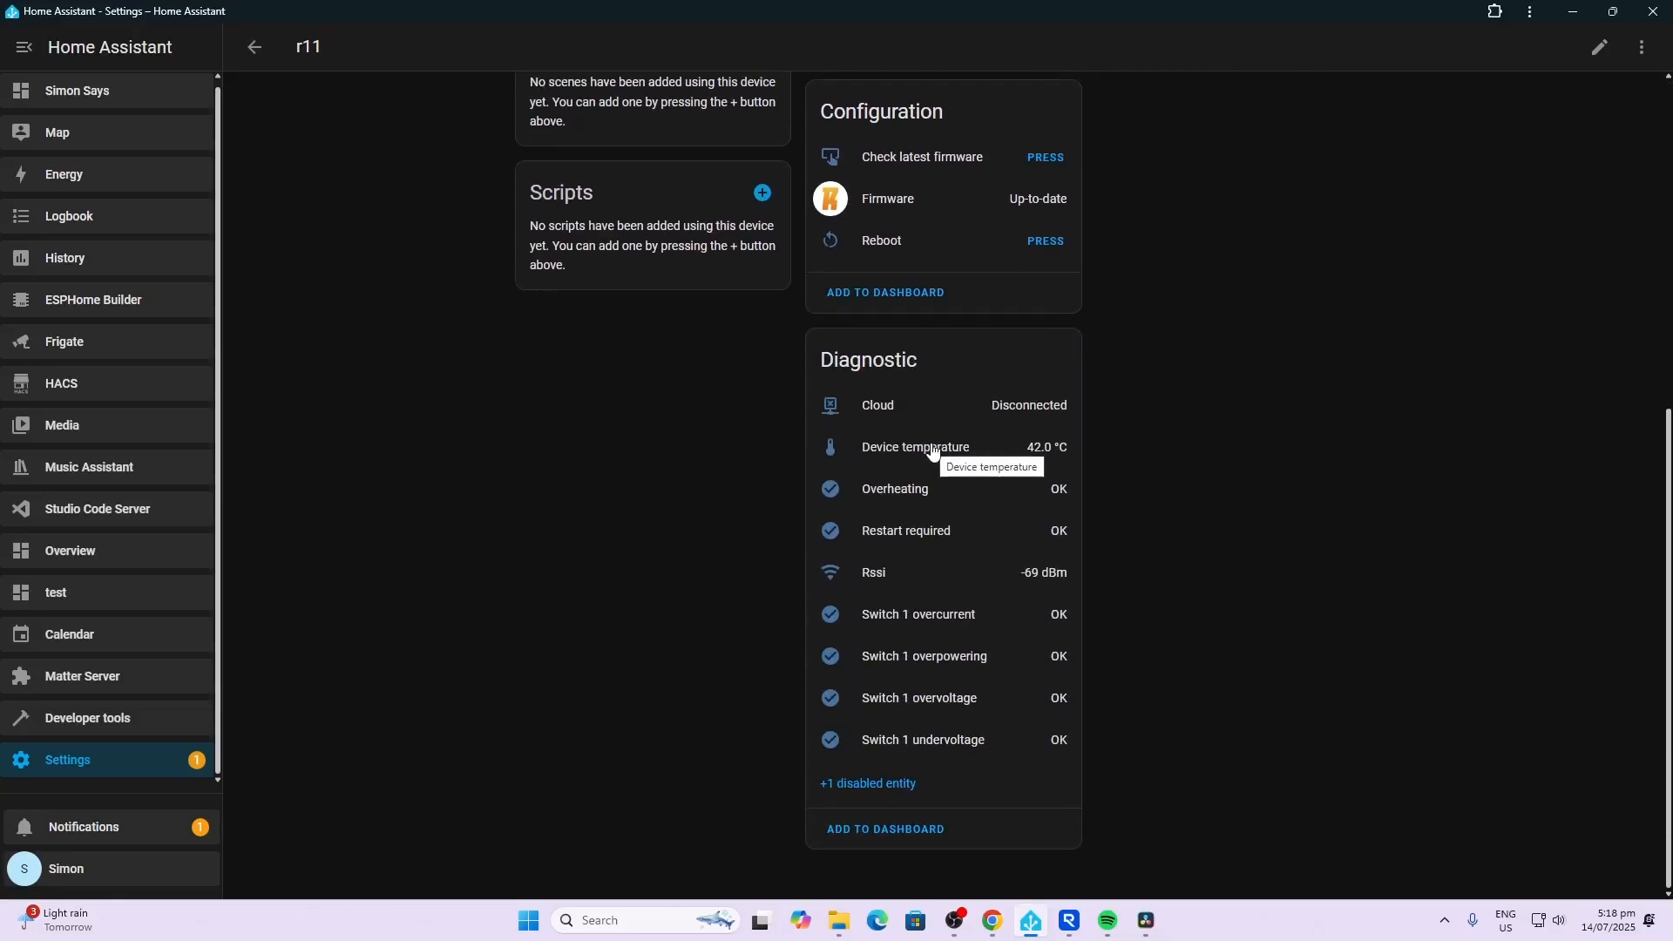
mouse_move(953, 621)
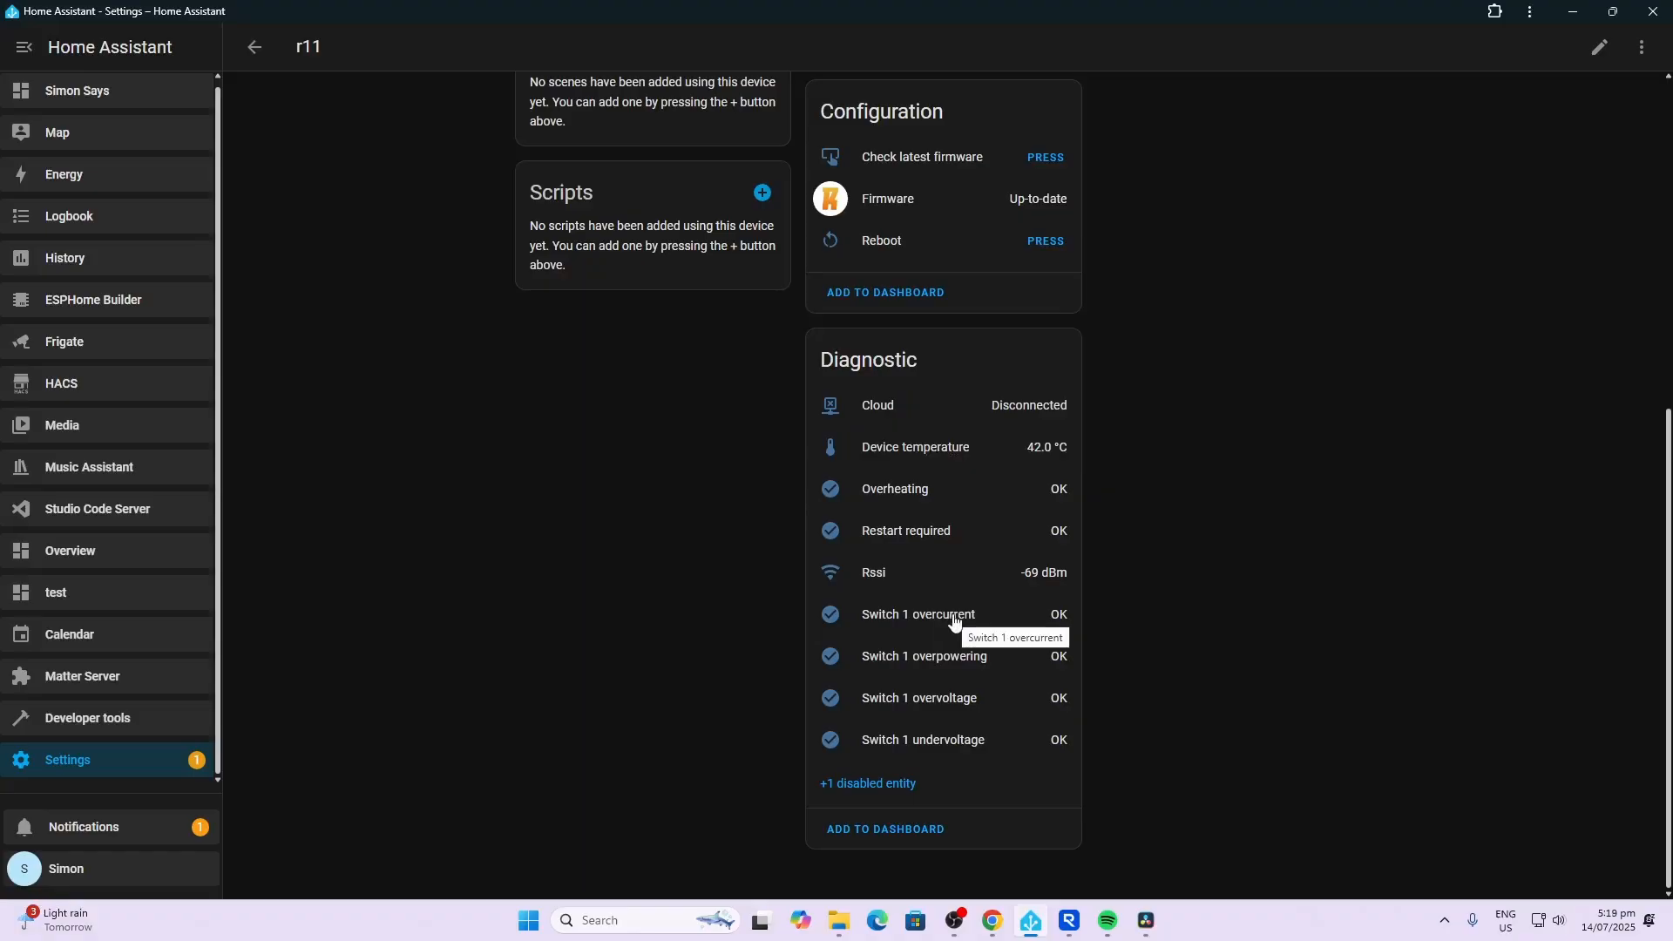
mouse_move(954, 703)
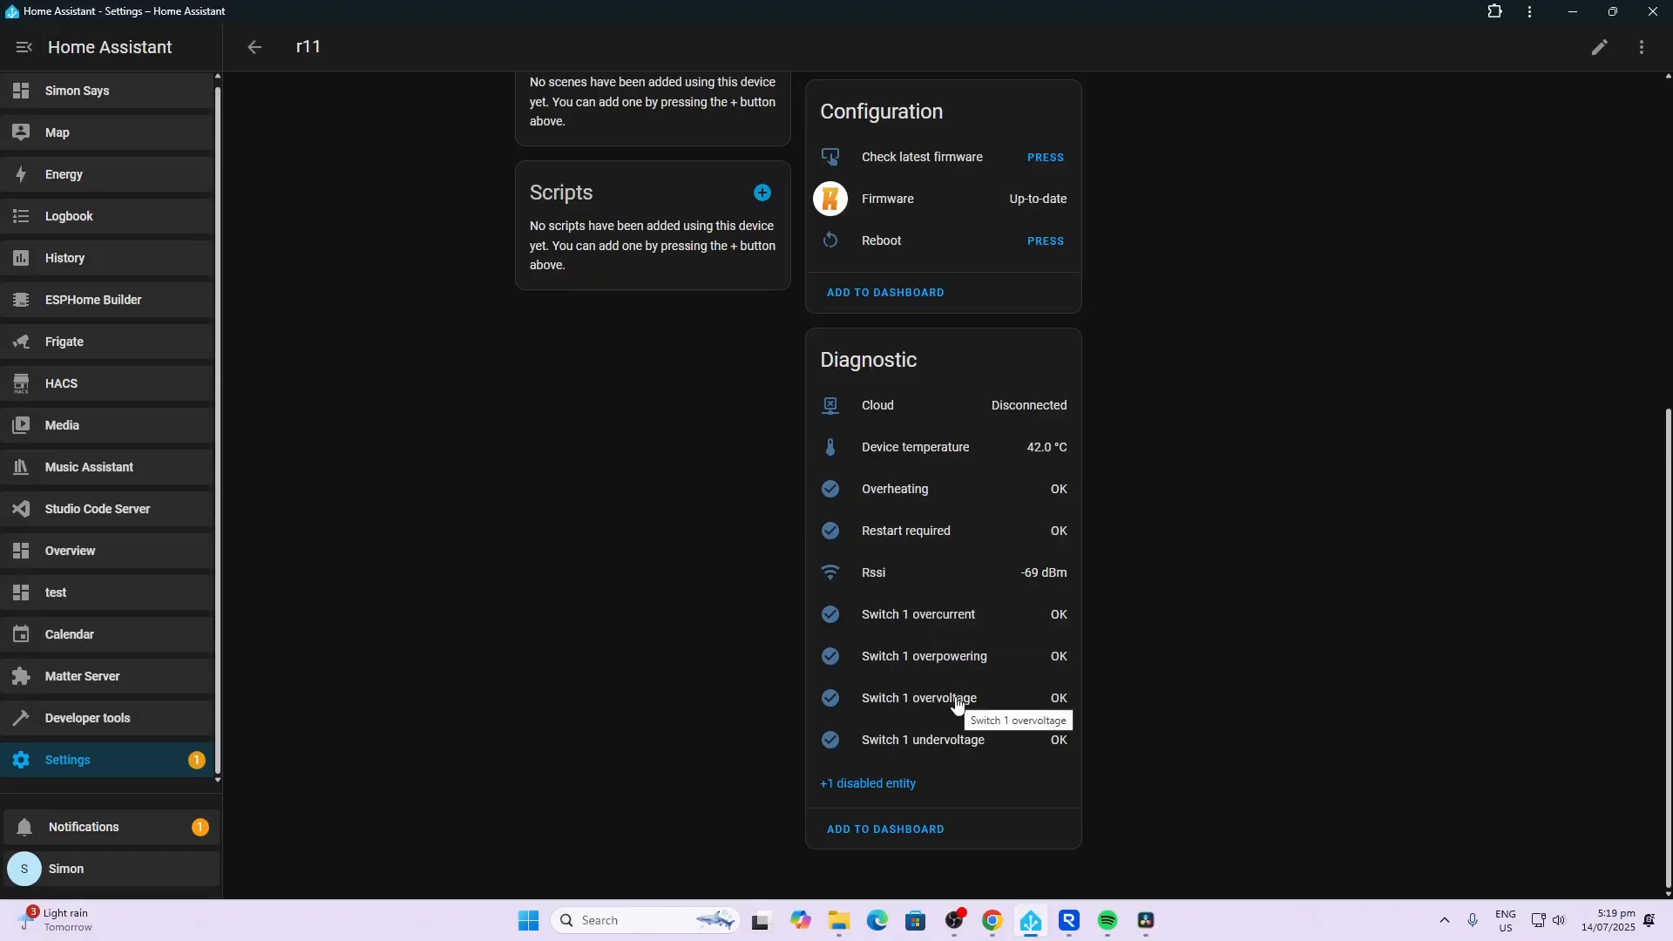
mouse_move(1111, 684)
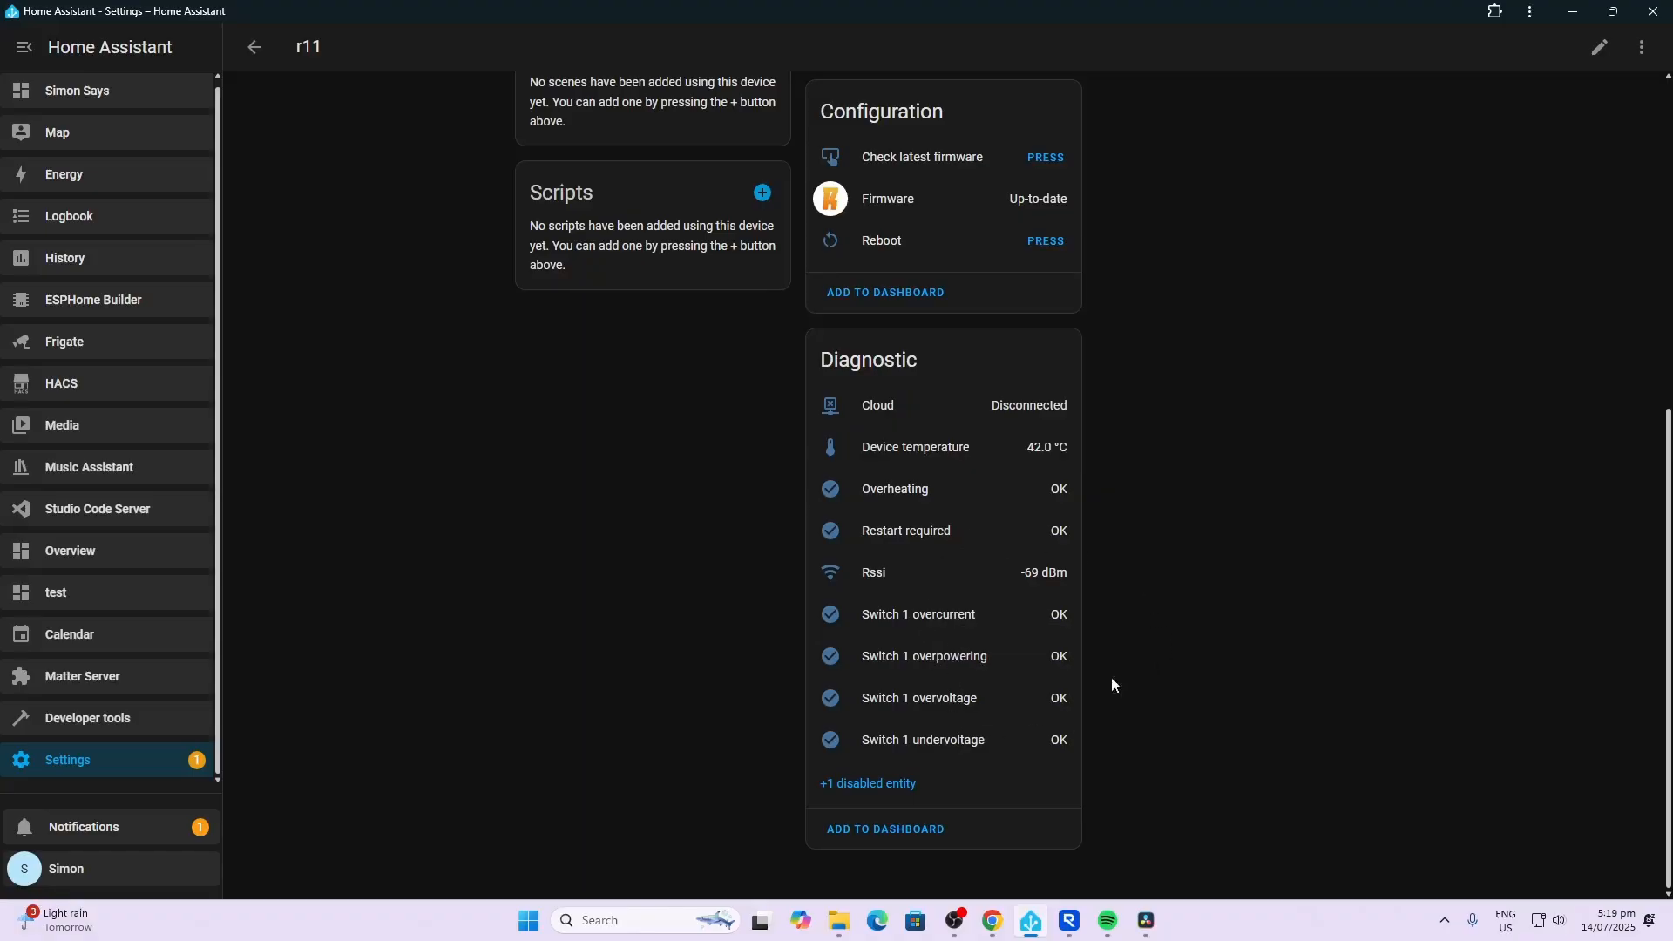
mouse_move(1053, 654)
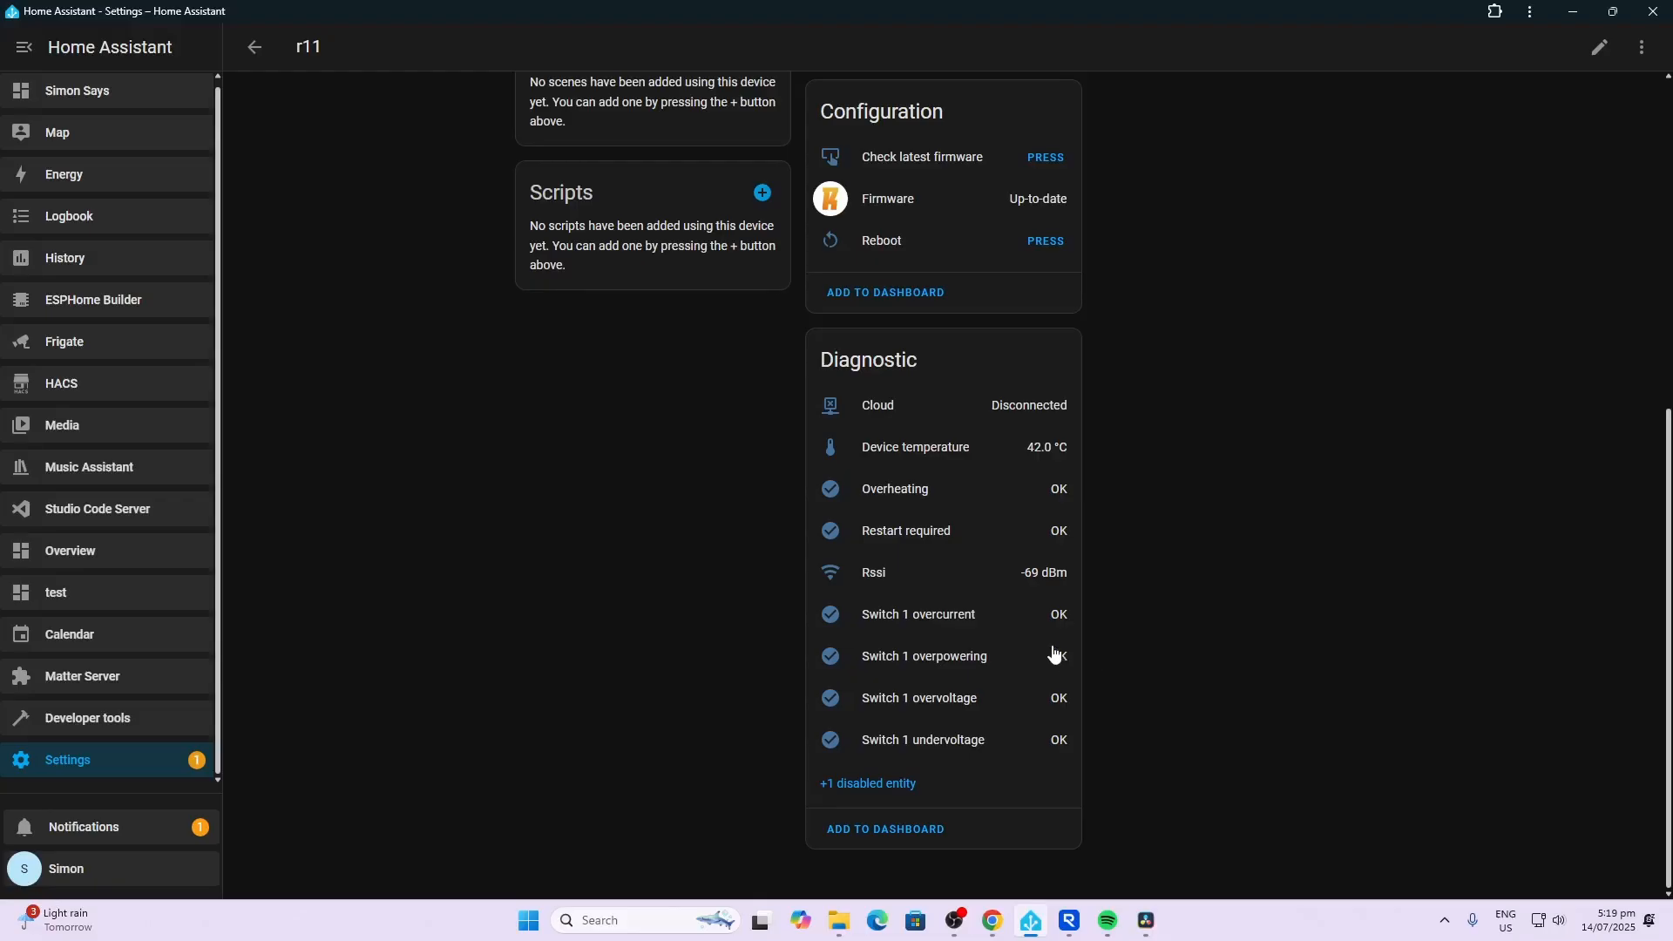